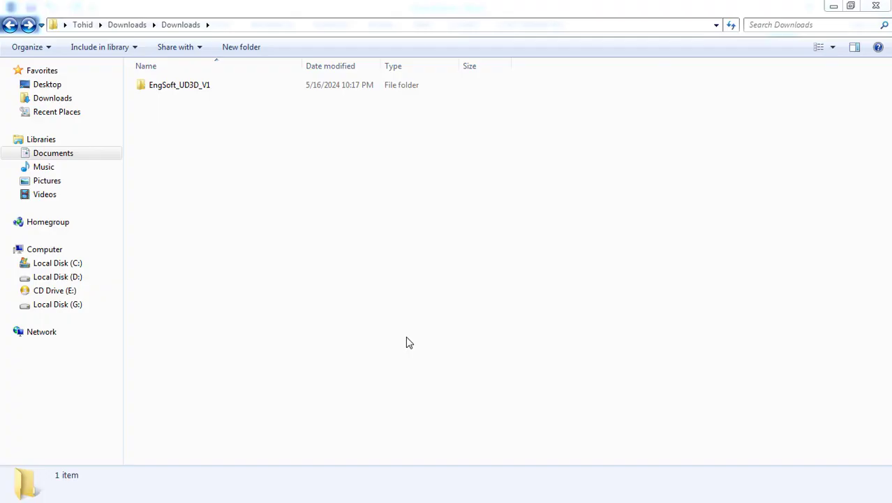
Copy the EngSoft_UD3D_V1 folder from Downloads and open C:\Temp
{"action": "right_click", "coordinate": [178, 85]}
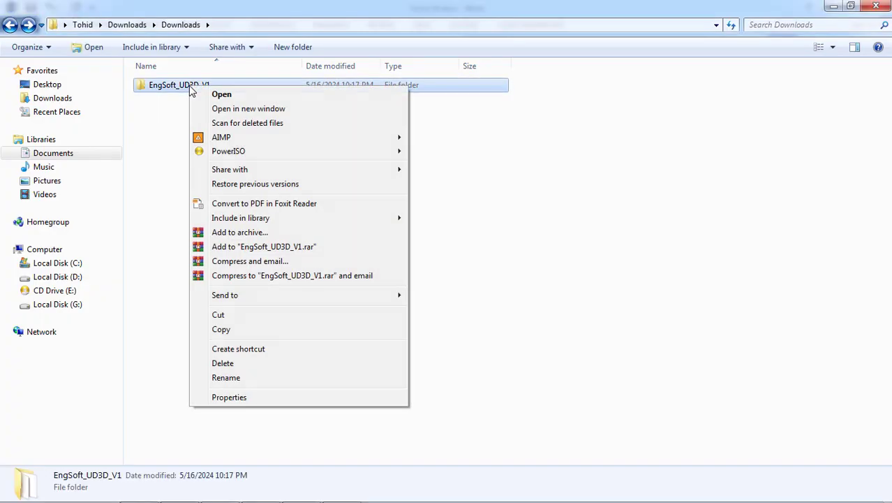
{"action": "left_click", "coordinate": [220, 329]}
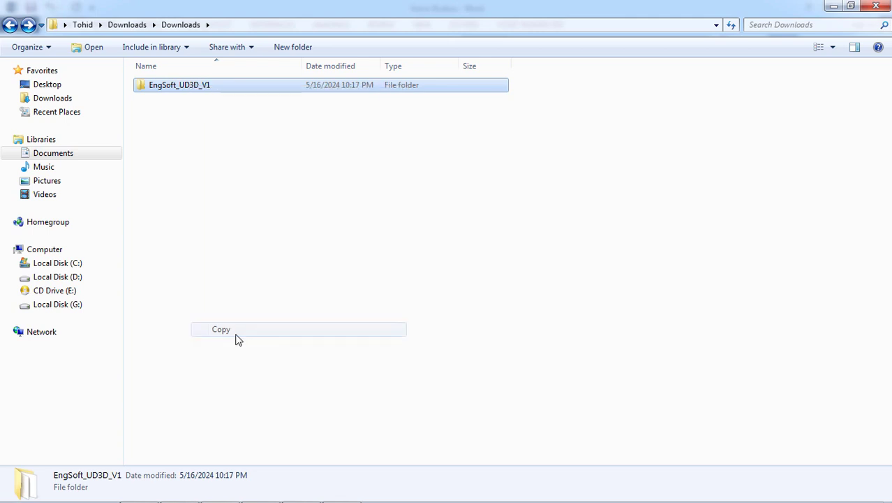
{"action": "left_click", "coordinate": [57, 262]}
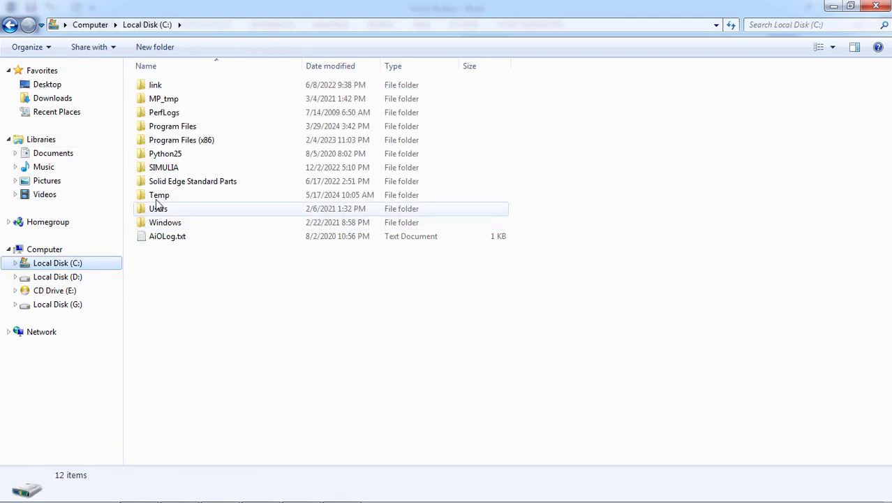
{"action": "left_click", "coordinate": [159, 196]}
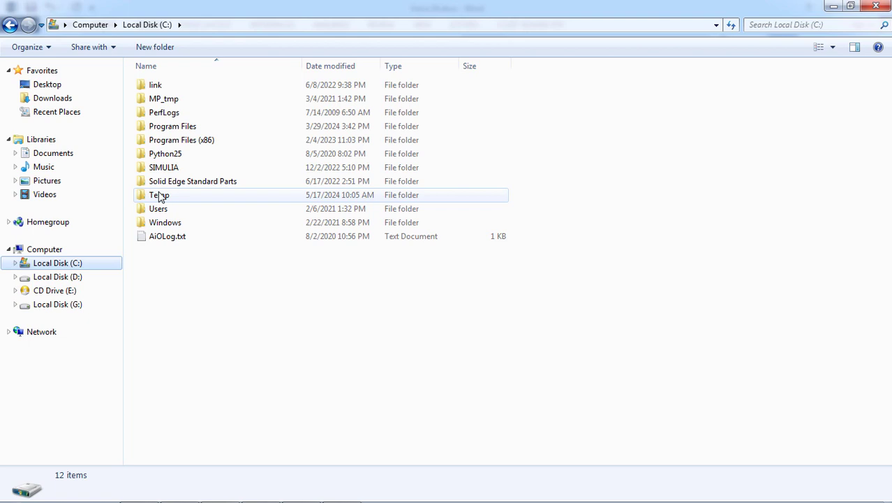
{"action": "double_click", "coordinate": [159, 195]}
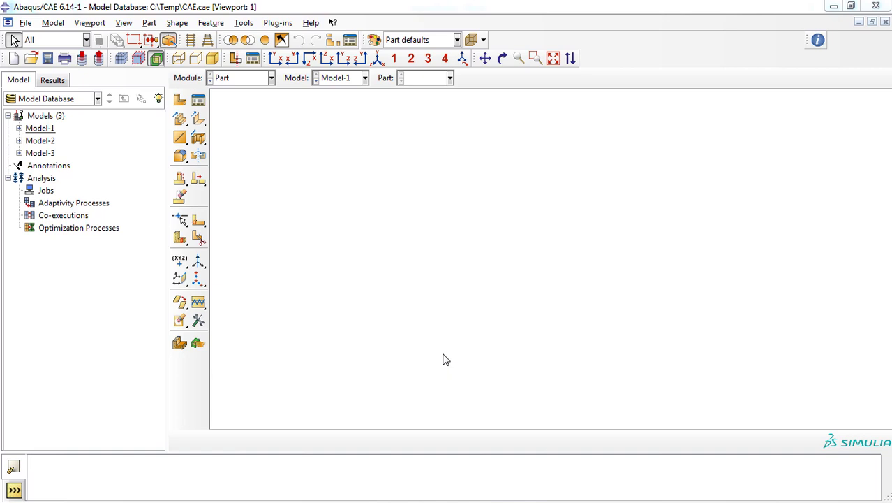
{"action": "mouse_move", "coordinate": [363, 209]}
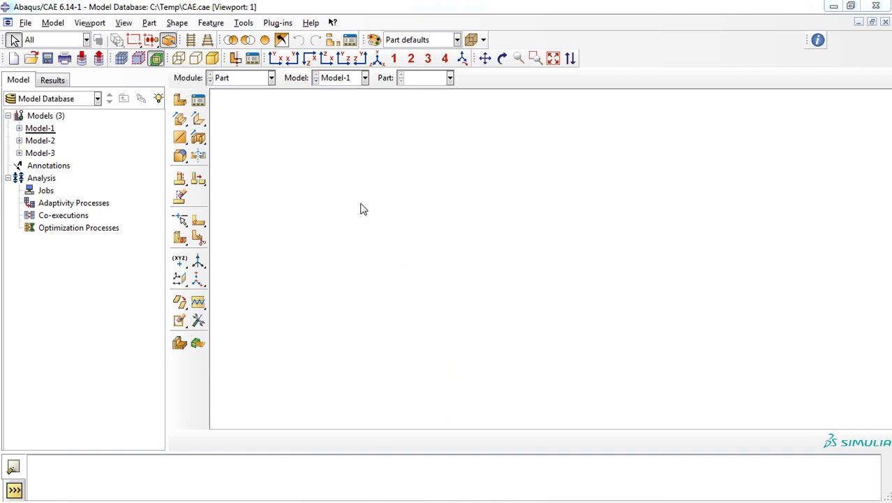
Launch the EngSoft_UD3D_V1 plug-in dialog from the Plug-ins menu
{"action": "left_click", "coordinate": [278, 22]}
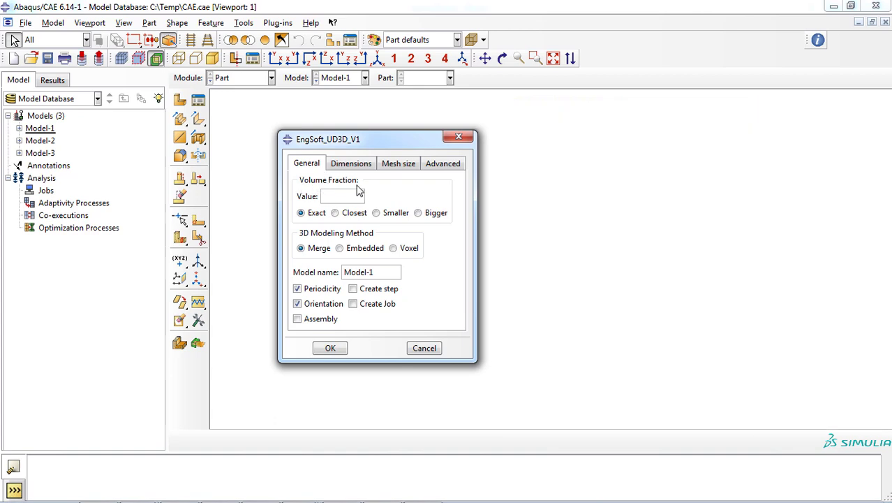
Set volume fraction 0.6 (Closest), Merge method, and enable assembly and step creation
{"action": "left_click", "coordinate": [343, 196]}
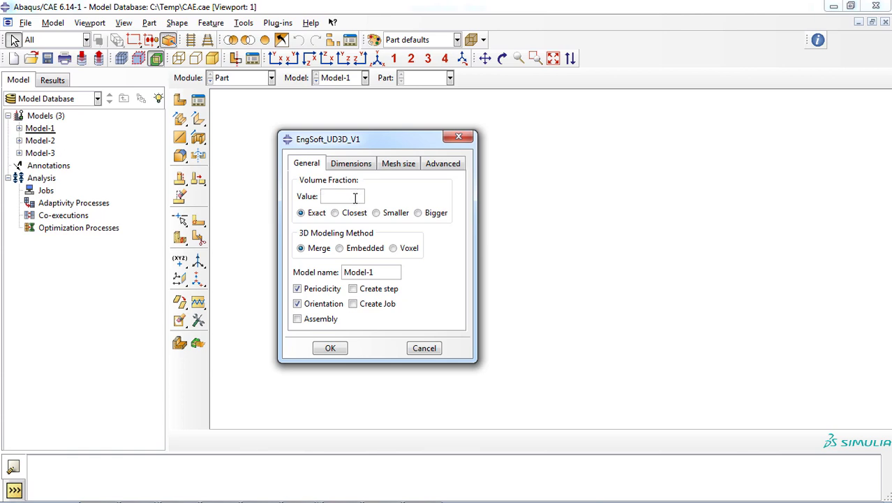
{"action": "type", "text": "0.6"}
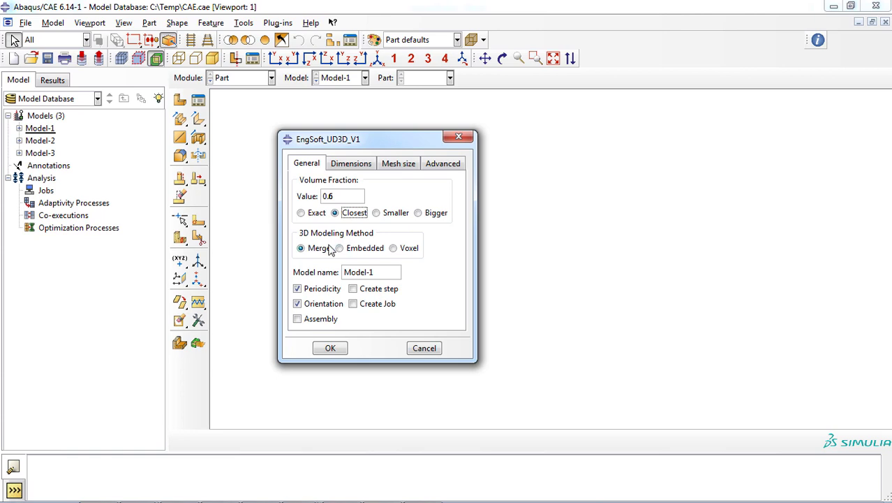
{"action": "left_click", "coordinate": [298, 288]}
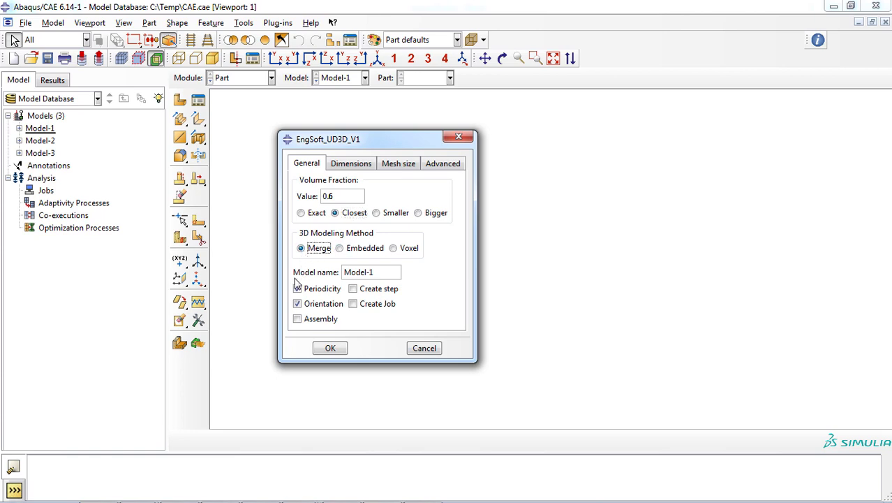
{"action": "left_click", "coordinate": [297, 287]}
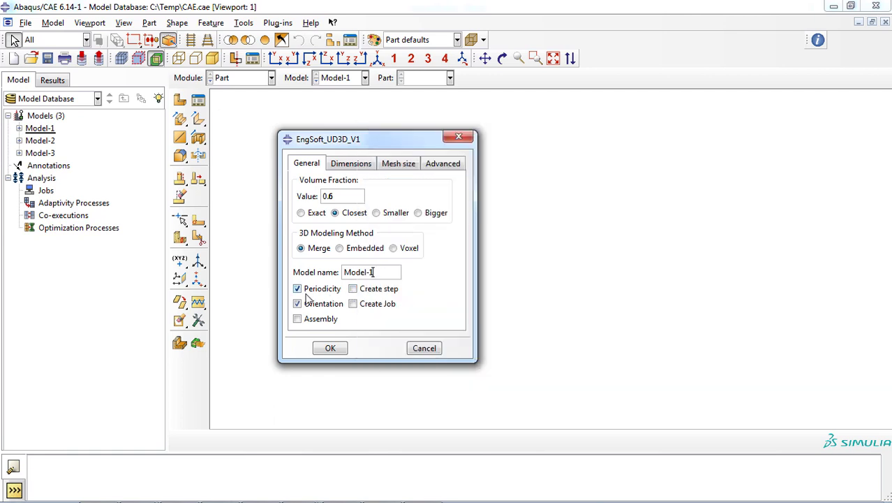
{"action": "left_click", "coordinate": [298, 319]}
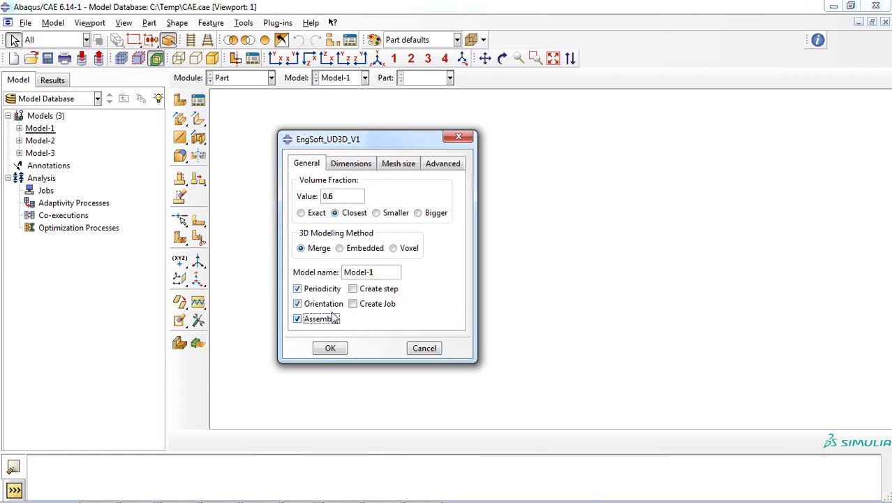
{"action": "left_click", "coordinate": [352, 304]}
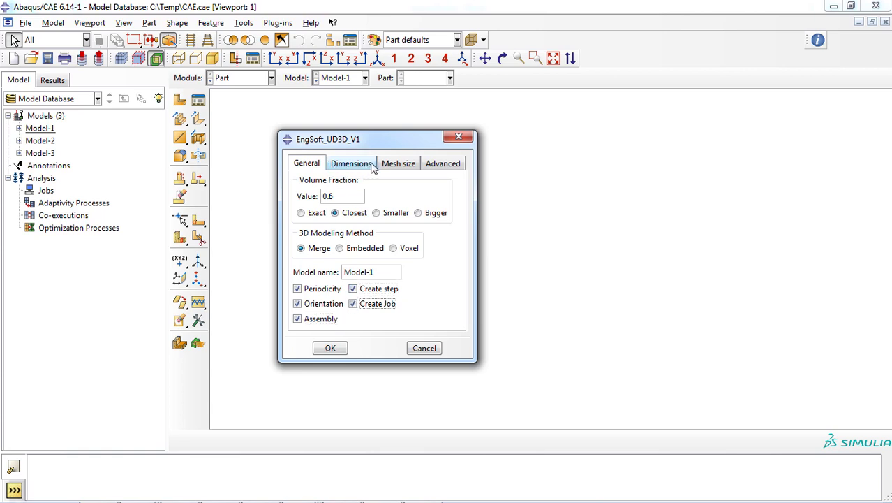
Confirm the 40×40×5 matrix with 7-diameter fibers and generate the merge RVE
{"action": "left_click", "coordinate": [350, 162]}
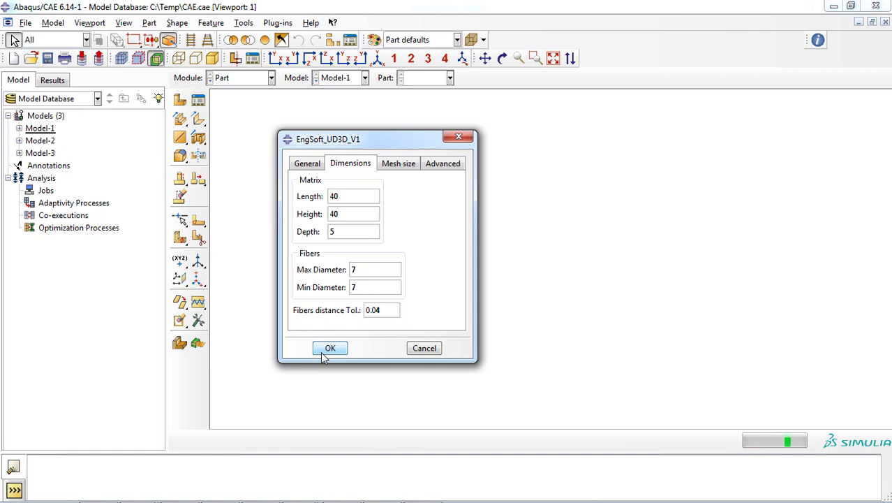
{"action": "left_click", "coordinate": [330, 348]}
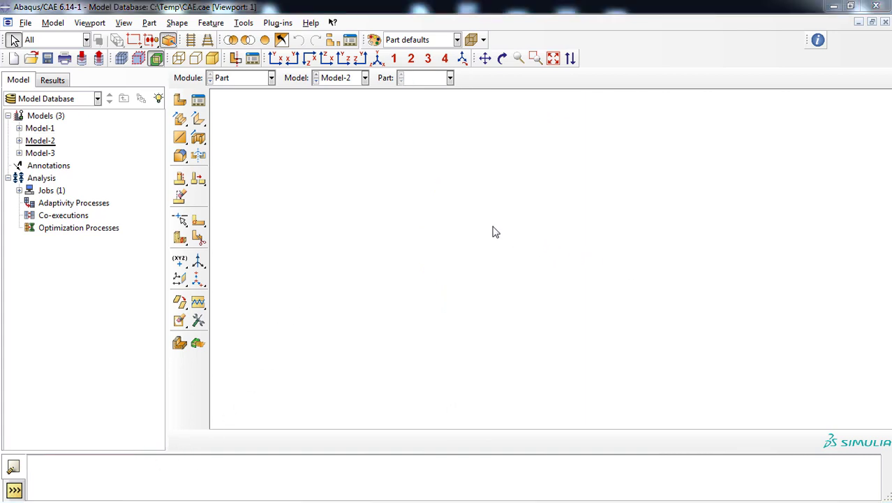
Relaunch the plug-in with volume fraction 0.75, Embedded method, and step creation enabled
{"action": "left_click", "coordinate": [278, 23]}
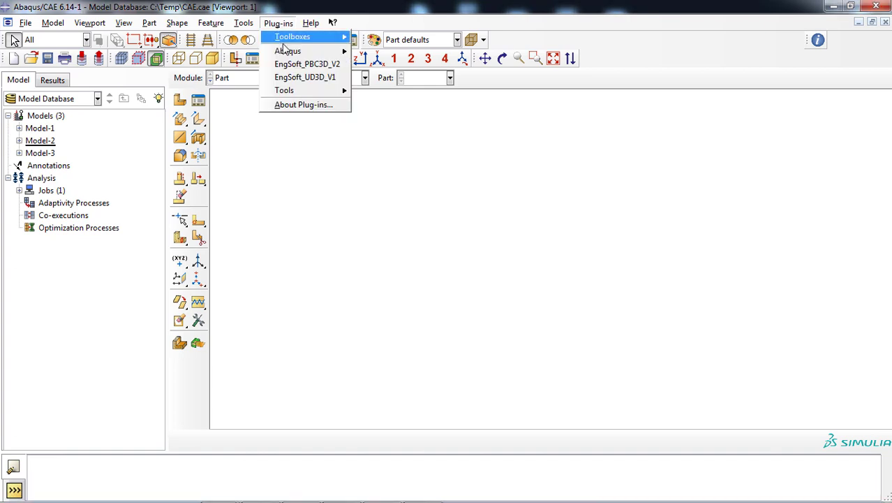
{"action": "mouse_move", "coordinate": [303, 77]}
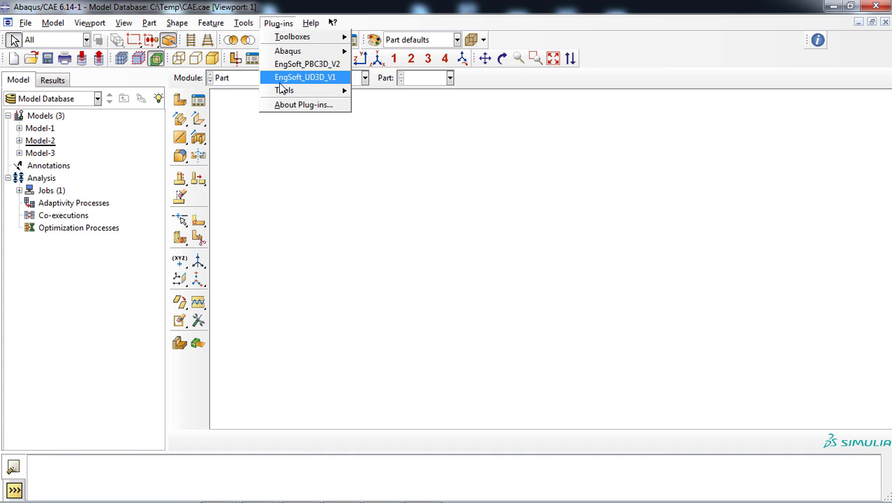
{"action": "left_click", "coordinate": [315, 77]}
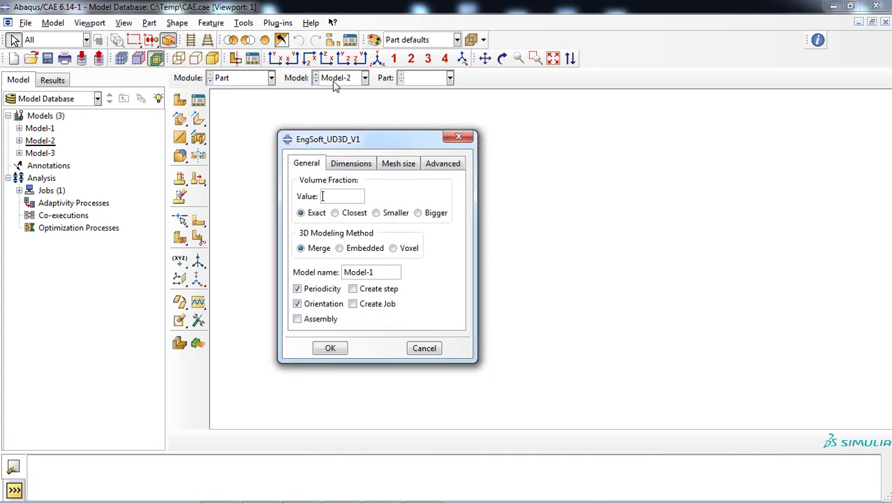
{"action": "type", "text": "0"}
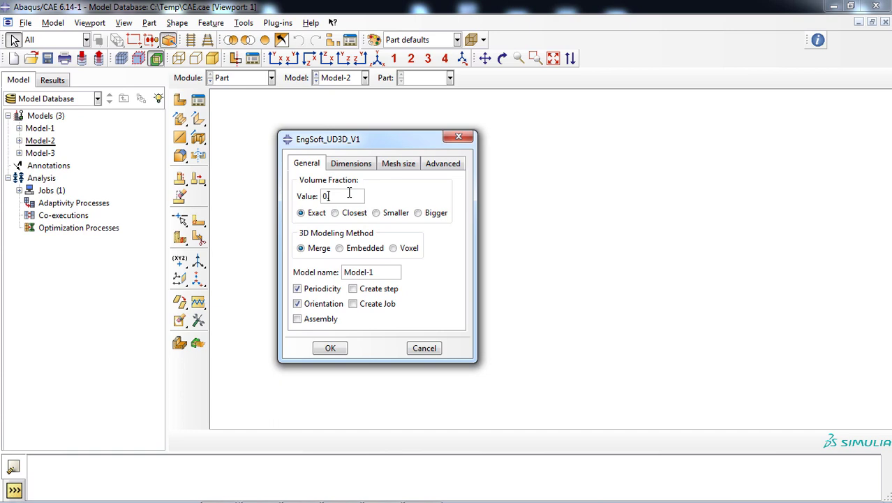
{"action": "type", "text": ".75"}
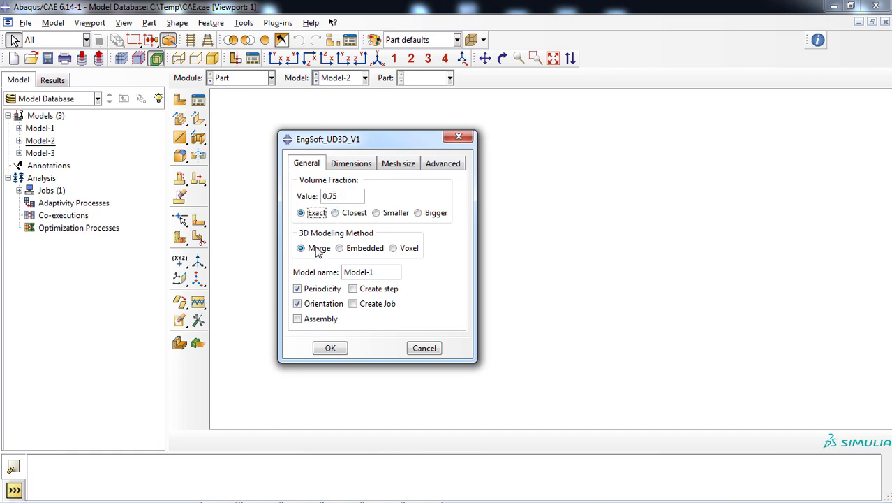
{"action": "left_click", "coordinate": [339, 249]}
{"action": "type", "text": "2"}
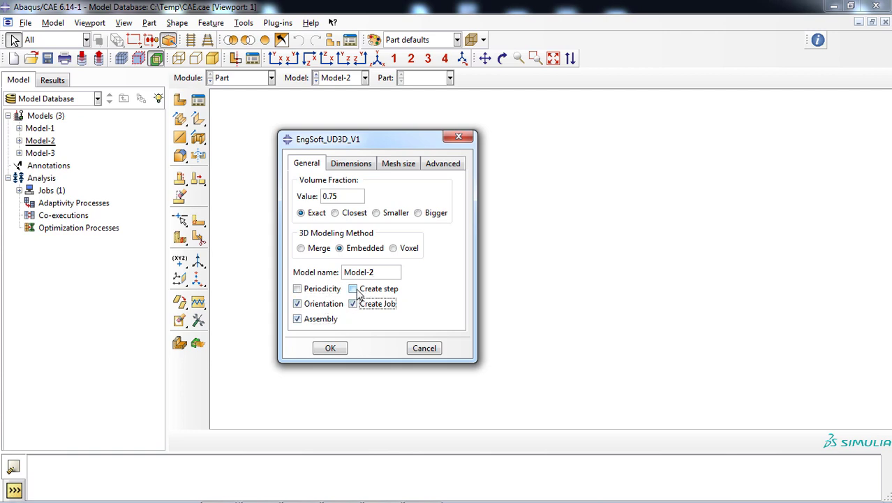
{"action": "left_click", "coordinate": [352, 287]}
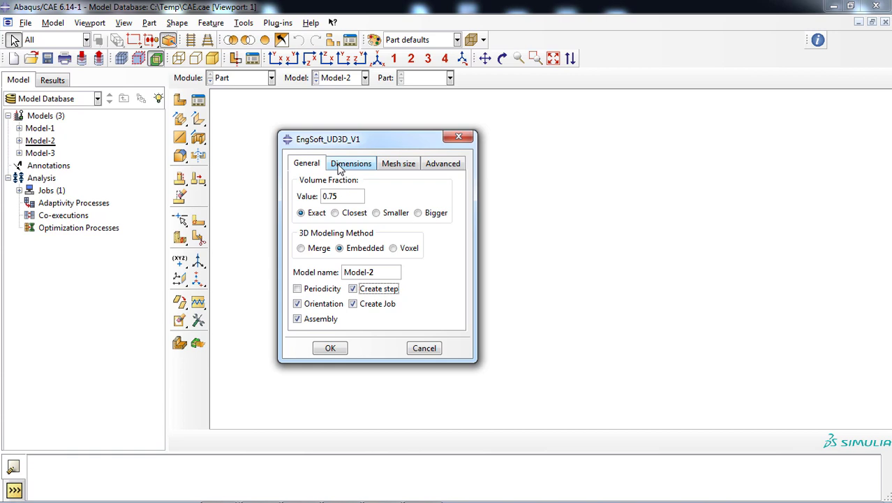
Set a 40×40×5 matrix, 7-diameter fibers, fiber mesh size 1, and generate the embedded RVE
{"action": "left_click", "coordinate": [351, 162]}
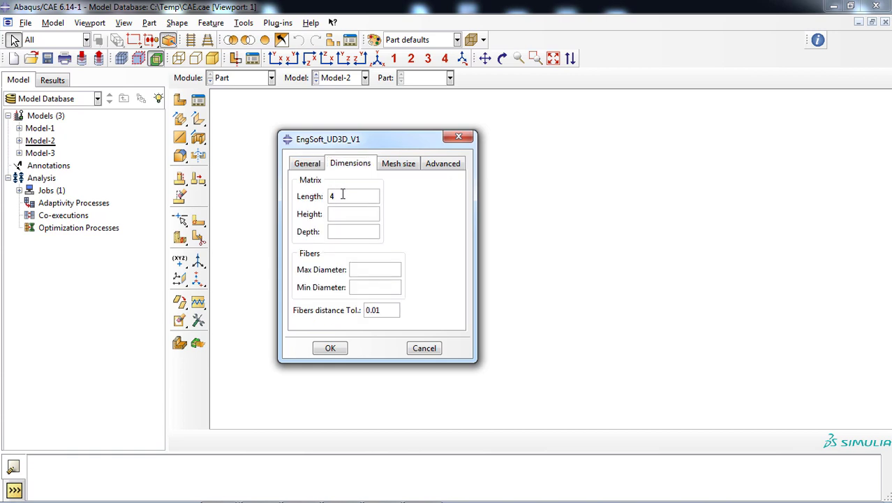
{"action": "type", "text": "40"}
{"action": "left_click", "coordinate": [353, 231]}
{"action": "type", "text": "5"}
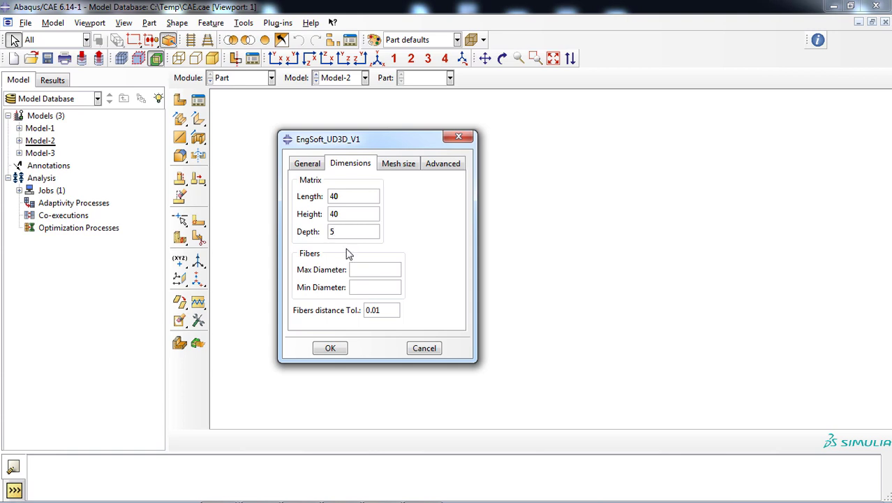
{"action": "left_click", "coordinate": [374, 268]}
{"action": "type", "text": "7"}
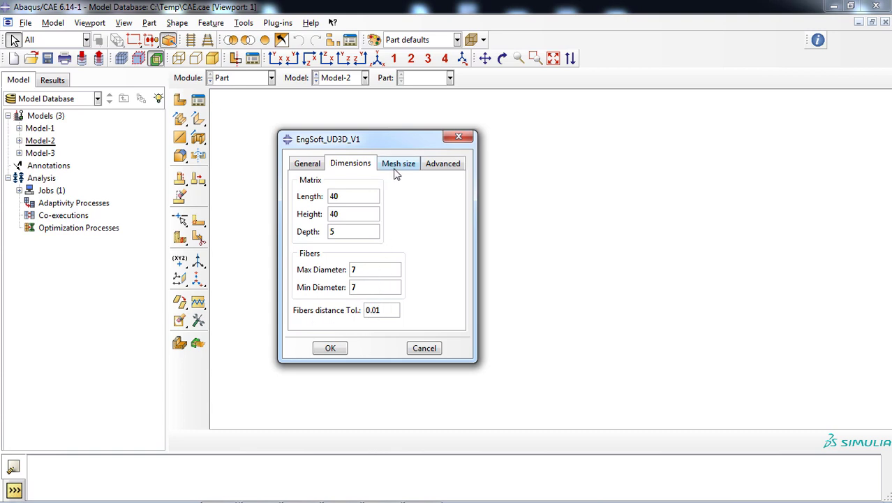
{"action": "left_click", "coordinate": [398, 162]}
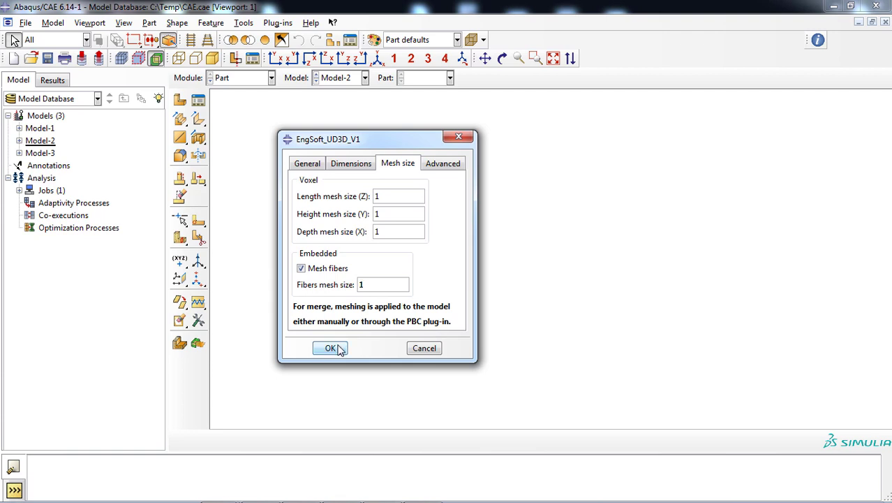
{"action": "left_click", "coordinate": [328, 347]}
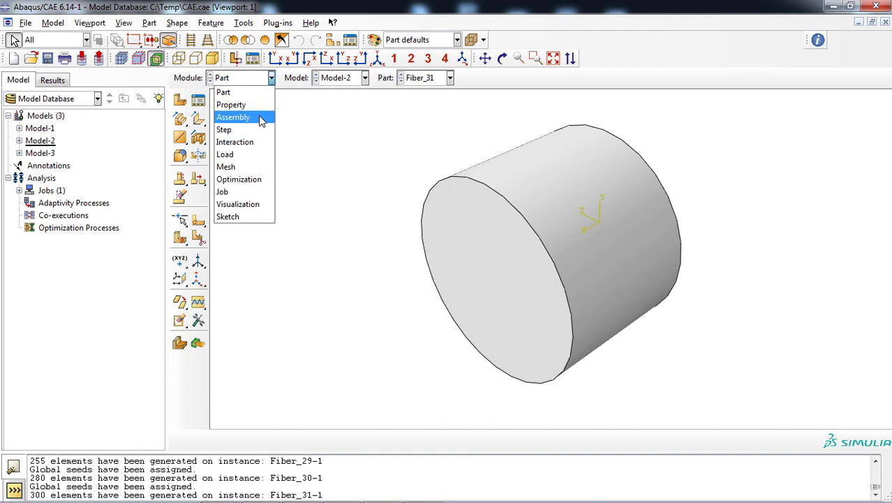
Switch to Model-2's assembly of meshed fiber instances in the Mesh module
{"action": "left_click", "coordinate": [233, 117]}
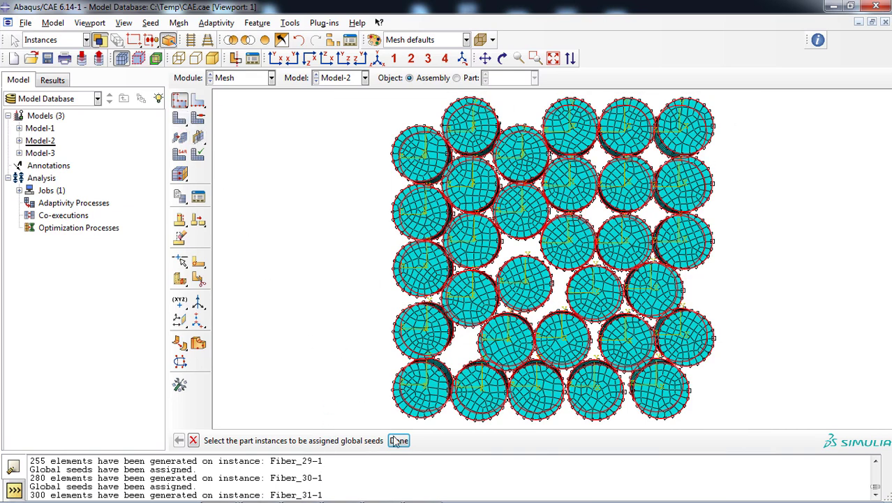
Assign a 0.5 global seed size to the fiber instances and mesh them
{"action": "left_click", "coordinate": [399, 440]}
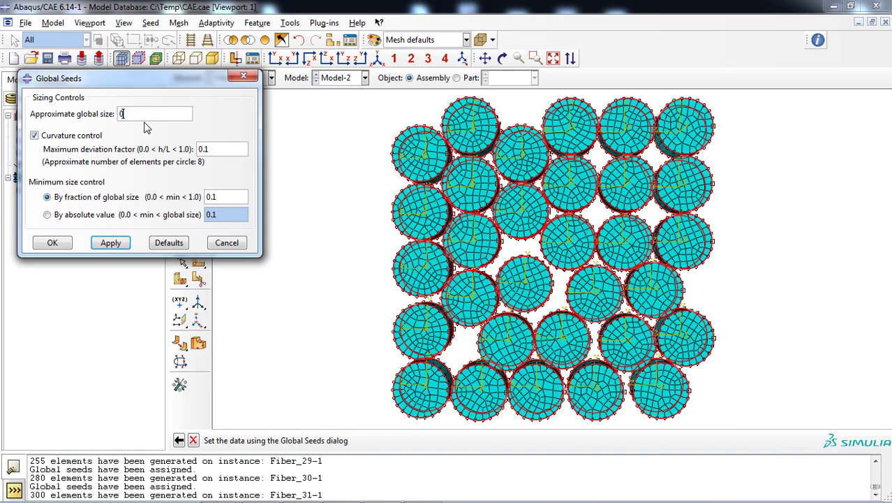
{"action": "type", "text": "0.5"}
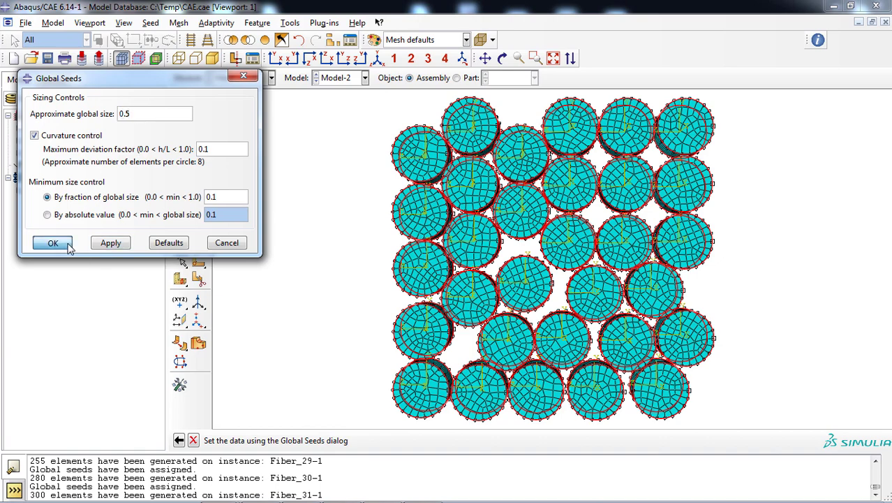
{"action": "left_click", "coordinate": [53, 243]}
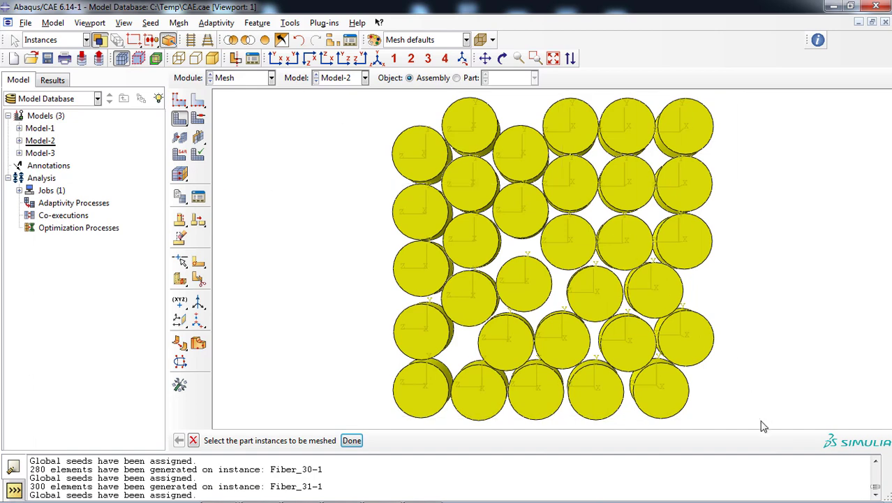
{"action": "left_click", "coordinate": [352, 440]}
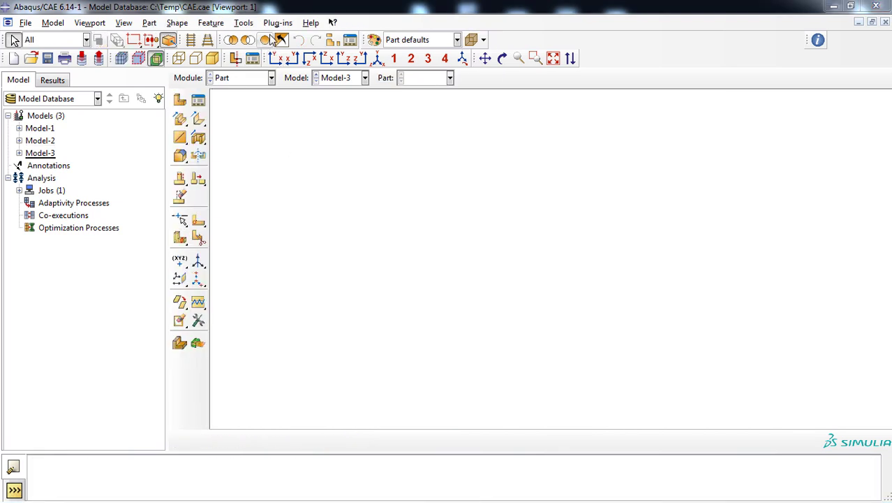
Relaunch the plug-in with volume fraction 0.7 (Smaller), Voxel method, and step creation enabled
{"action": "left_click", "coordinate": [282, 23]}
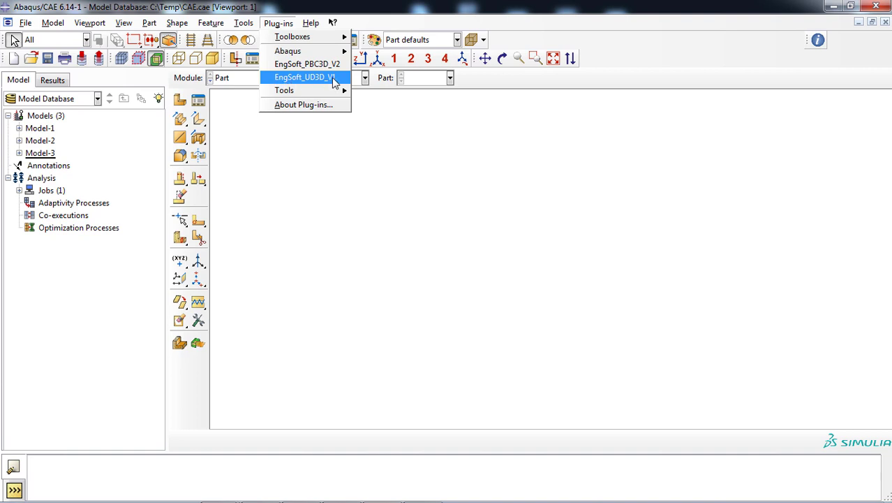
{"action": "left_click", "coordinate": [305, 76]}
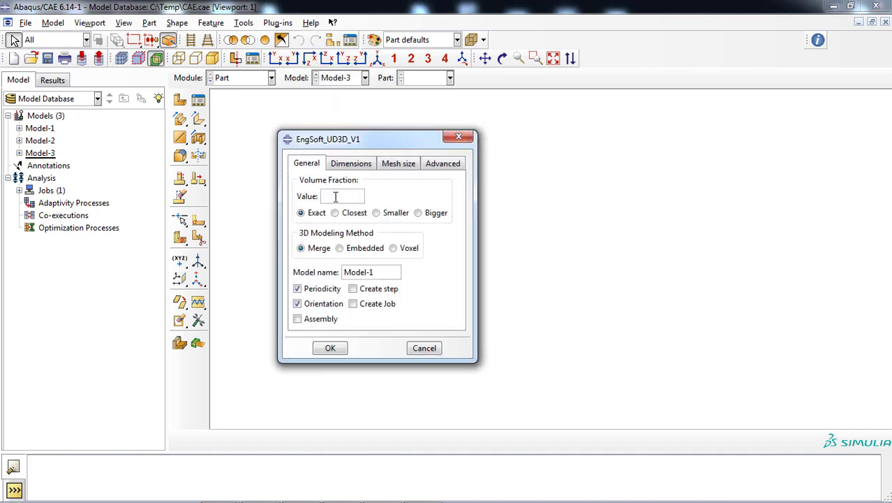
{"action": "type", "text": "0.7"}
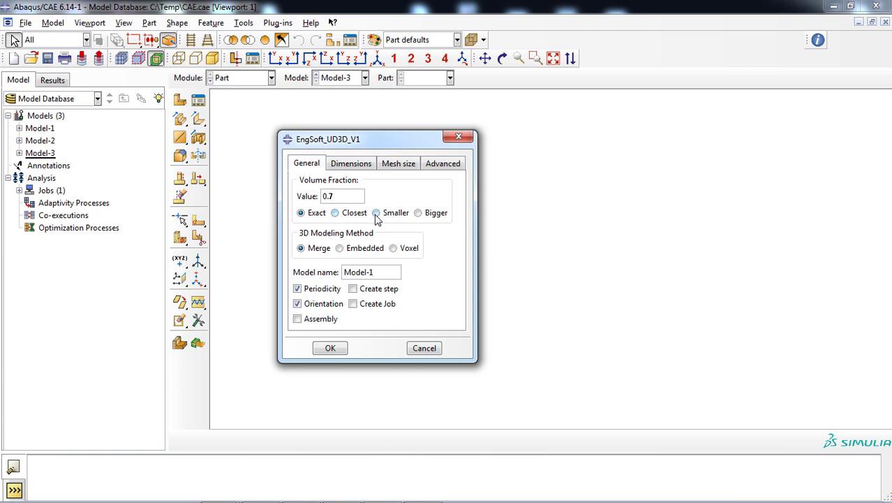
{"action": "left_click", "coordinate": [376, 212]}
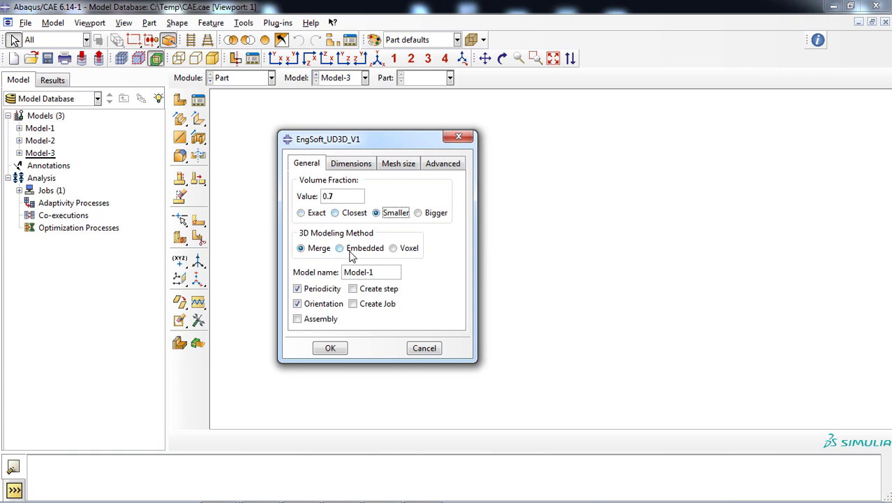
{"action": "left_click", "coordinate": [393, 248]}
{"action": "type", "text": "3"}
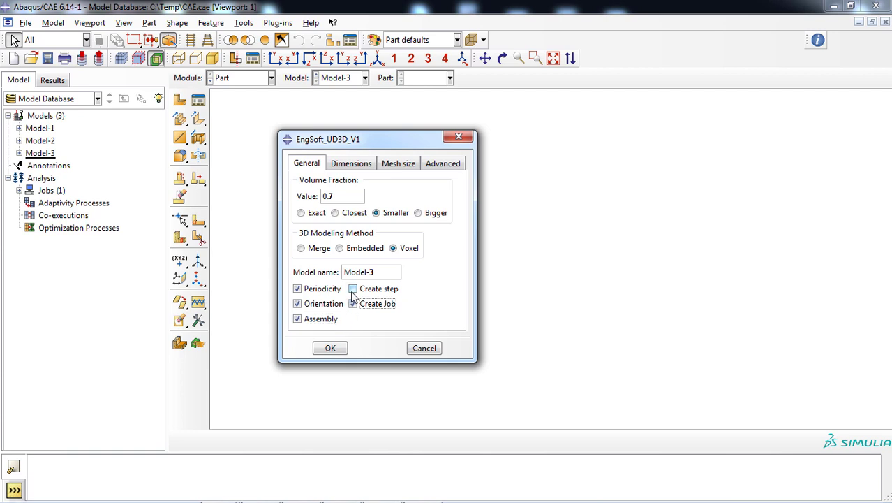
{"action": "left_click", "coordinate": [352, 288]}
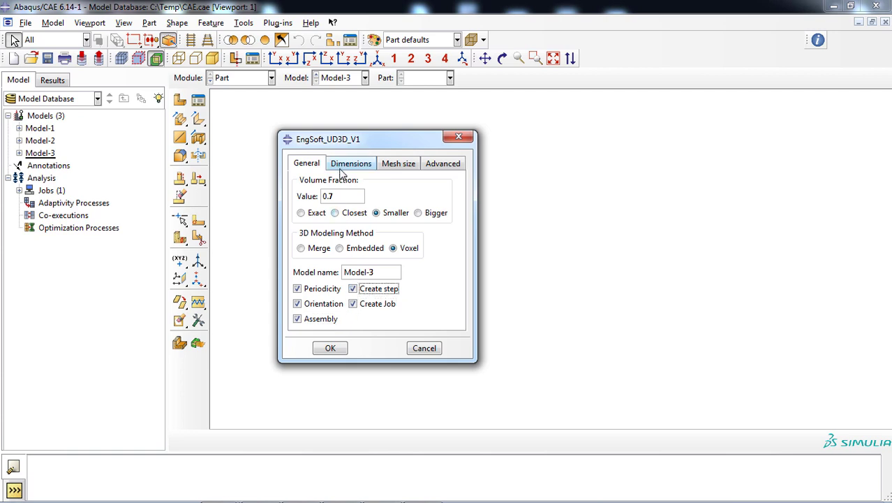
Set a 40×40×6 matrix with 7-diameter fibers and voxel mesh sizes 0.25/0.25/2
{"action": "left_click", "coordinate": [351, 162]}
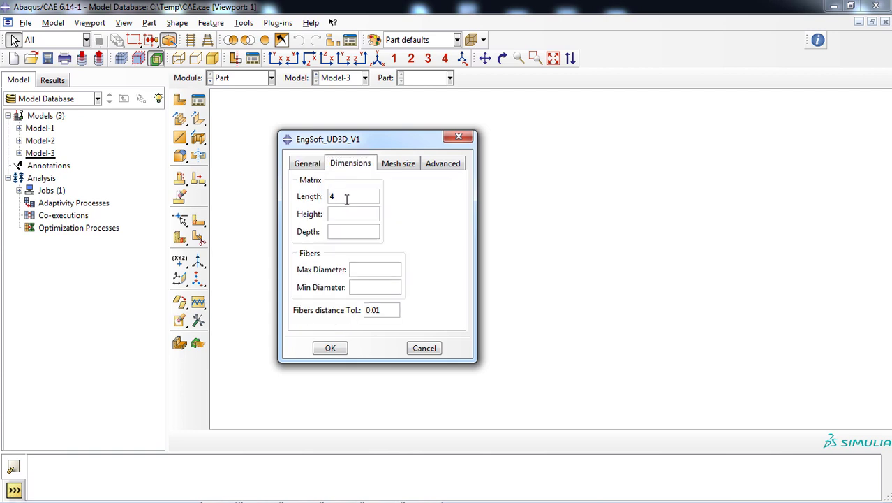
{"action": "left_click", "coordinate": [352, 232]}
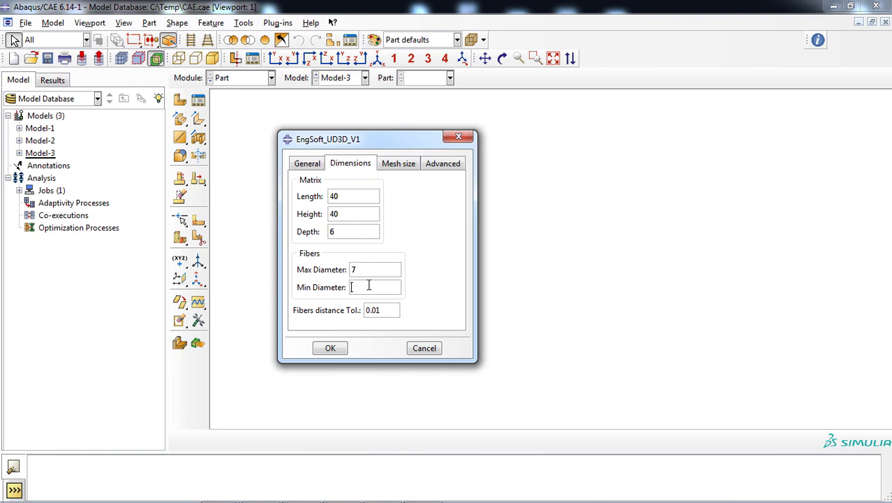
{"action": "type", "text": "7"}
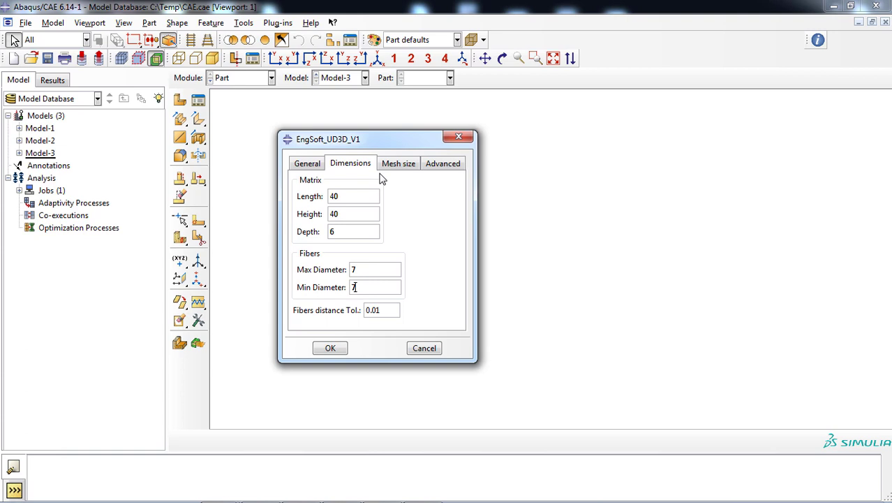
{"action": "left_click", "coordinate": [398, 162]}
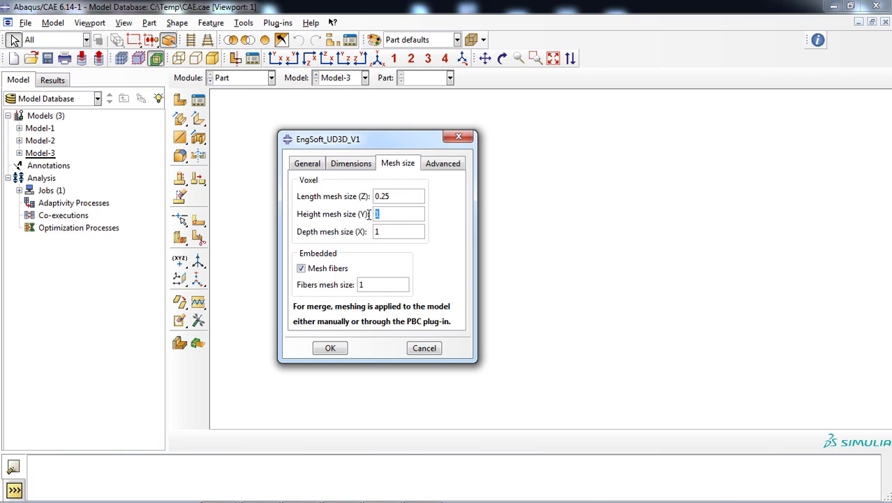
{"action": "type", "text": "0.25"}
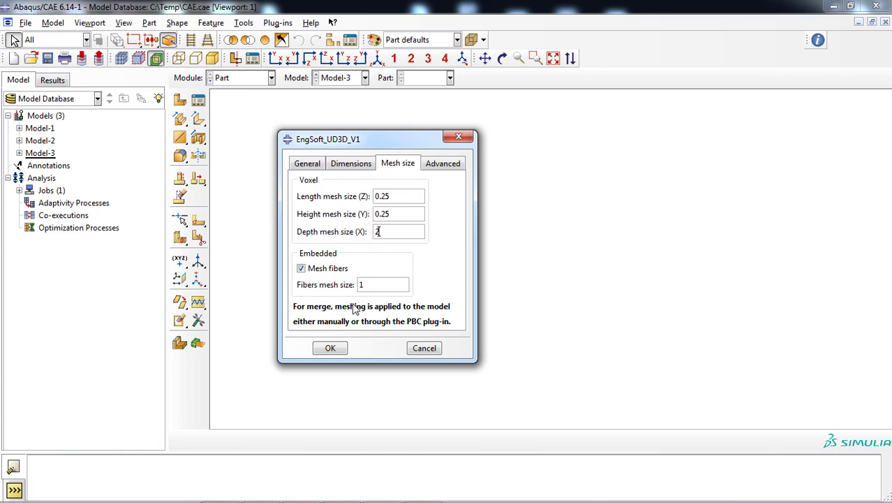
Generate the voxel RVE (76800 matrix elements) and dismiss the plug-in dialog
{"action": "left_click", "coordinate": [329, 348]}
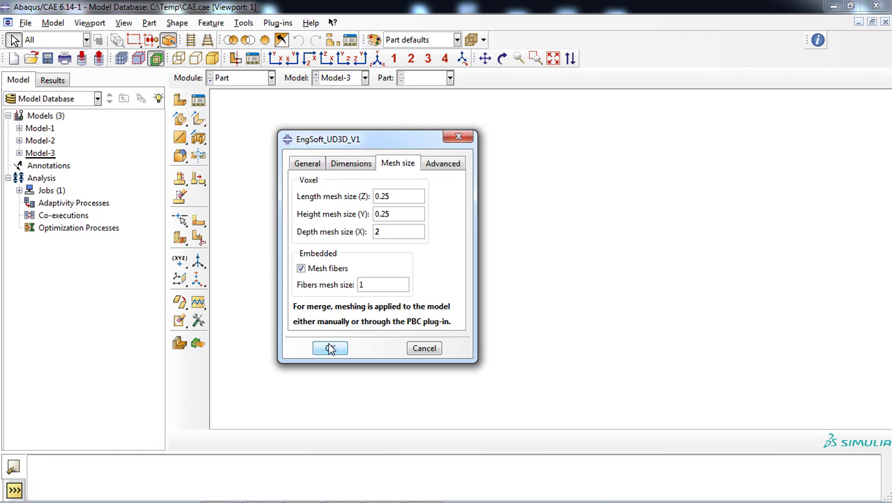
{"action": "left_click", "coordinate": [329, 348]}
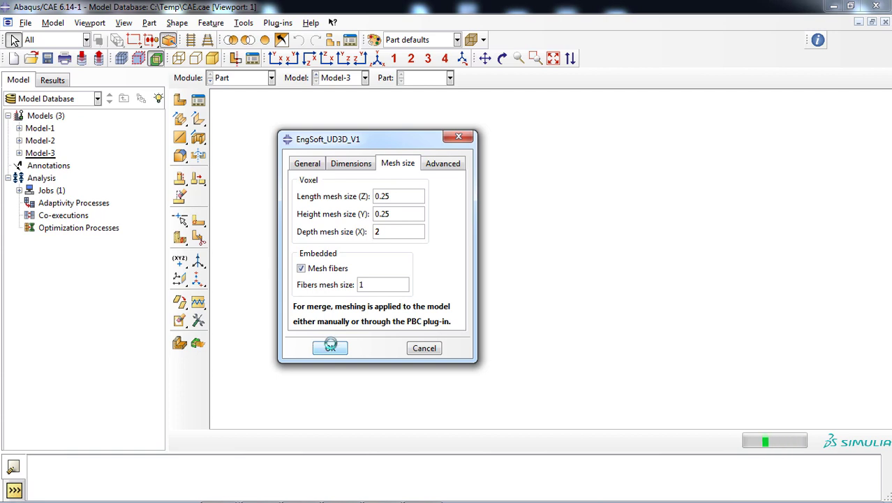
{"action": "left_click", "coordinate": [329, 347]}
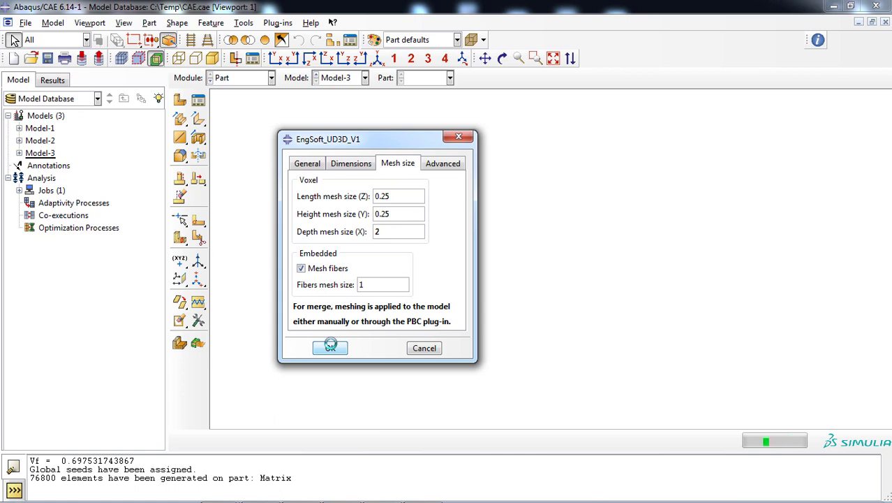
{"action": "left_click", "coordinate": [330, 346]}
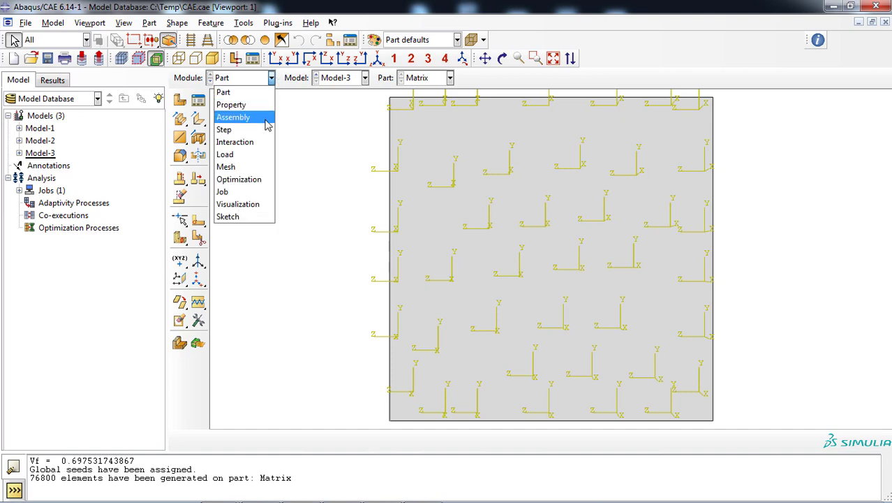
Show Model-3's voxel mesh colour-coded by material (Fiber, Matrix)
{"action": "left_click", "coordinate": [226, 166]}
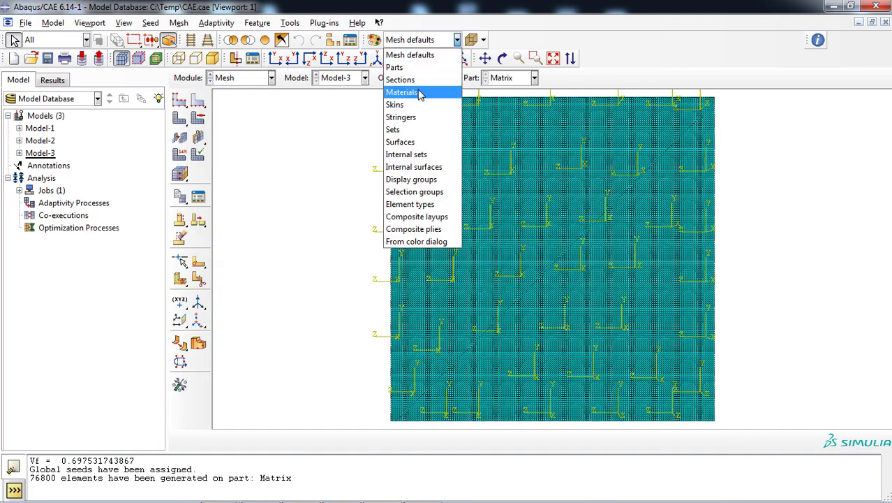
{"action": "left_click", "coordinate": [402, 92]}
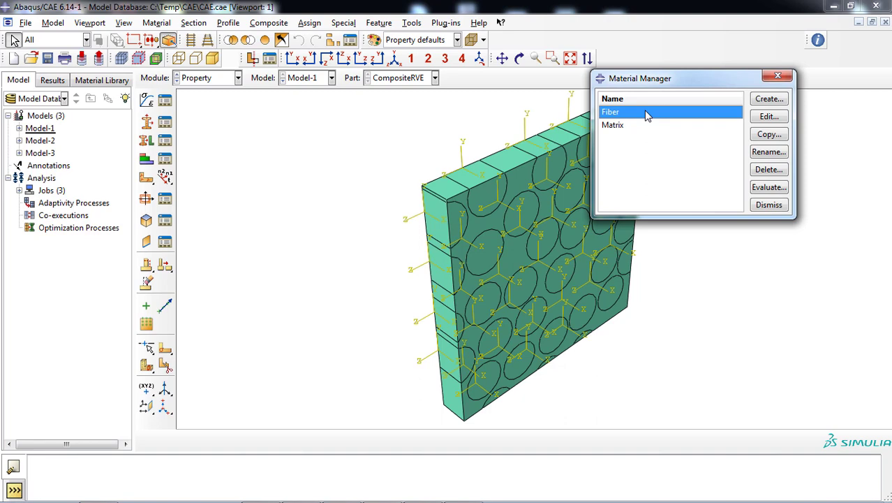
Give Fiber elastic engineering constants E1 230, E2=E3 13, G12=G13 11.2, G23 4.45
{"action": "left_click", "coordinate": [768, 116]}
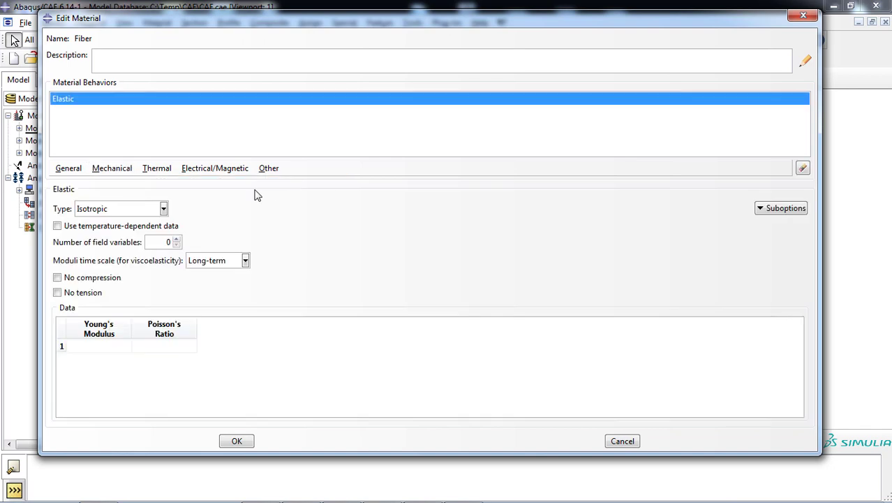
{"action": "left_click", "coordinate": [164, 208]}
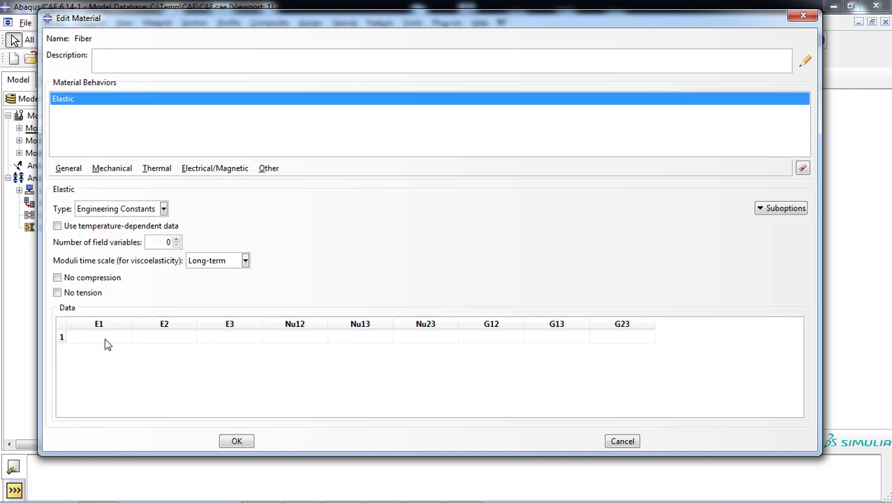
{"action": "type", "text": "230"}
{"action": "type", "text": "11"}
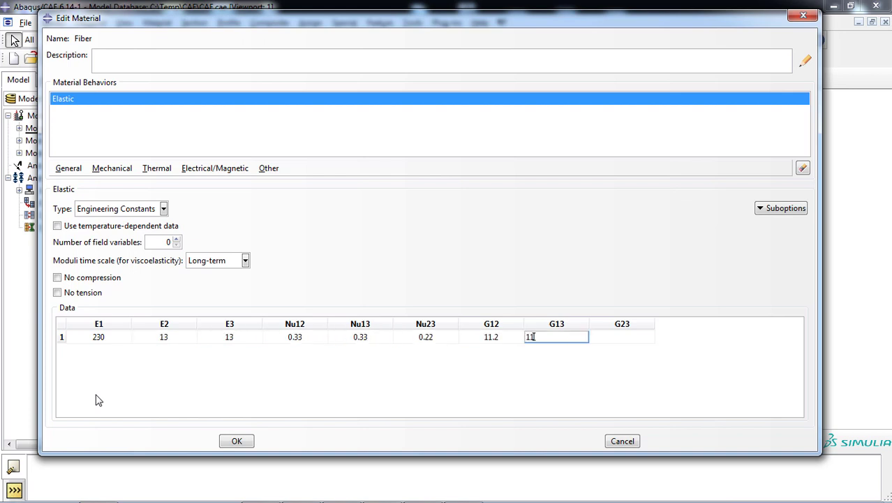
{"action": "type", "text": "4.45"}
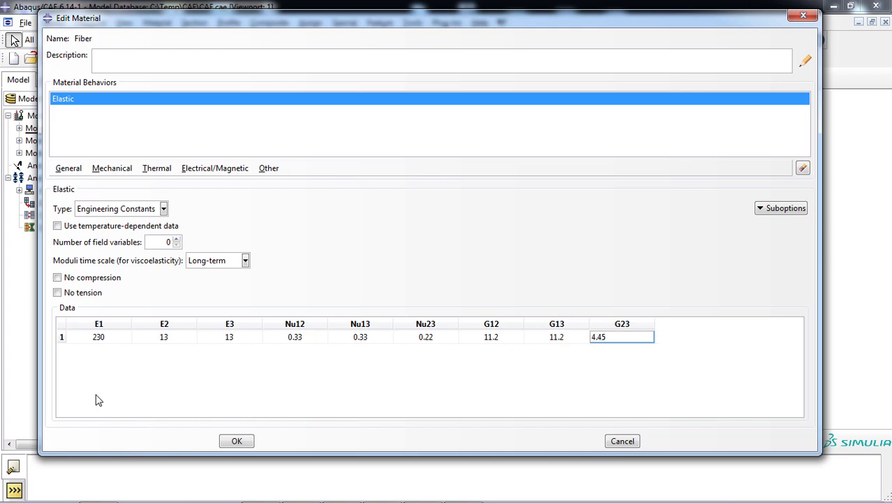
{"action": "left_click", "coordinate": [238, 441]}
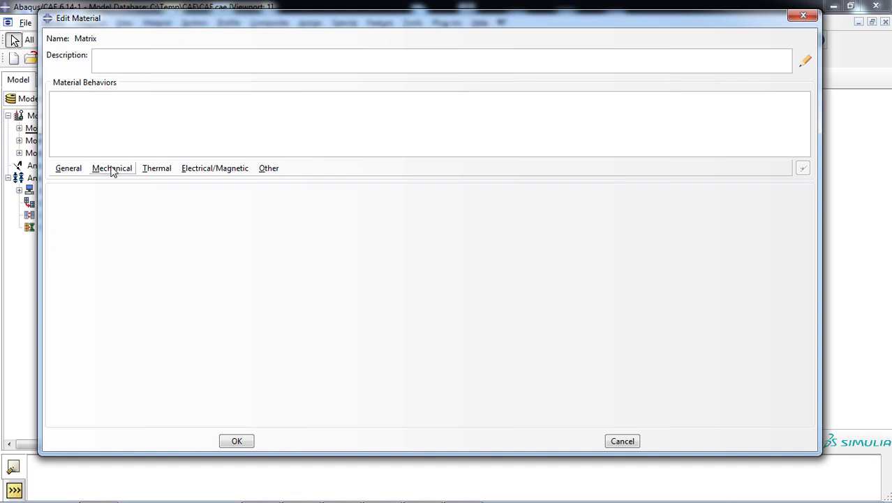
Give Matrix isotropic elastic behaviour with Poisson's ratio 0.3
{"action": "left_click", "coordinate": [112, 167]}
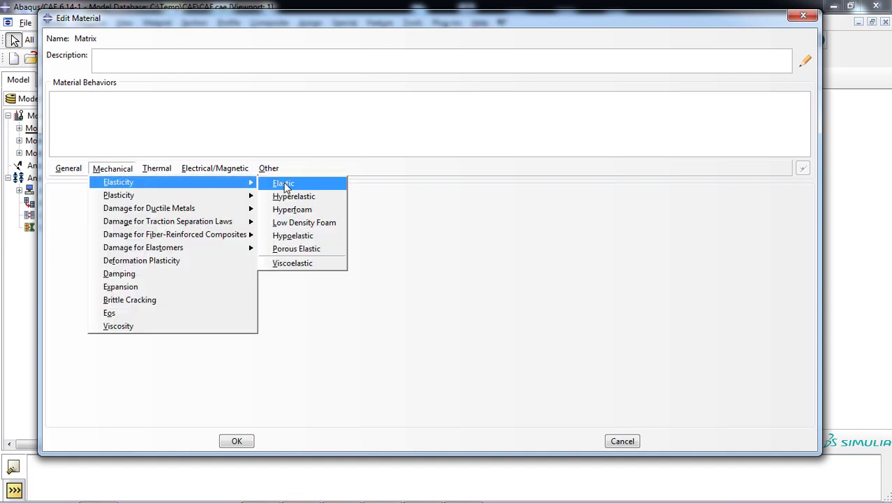
{"action": "left_click", "coordinate": [282, 183]}
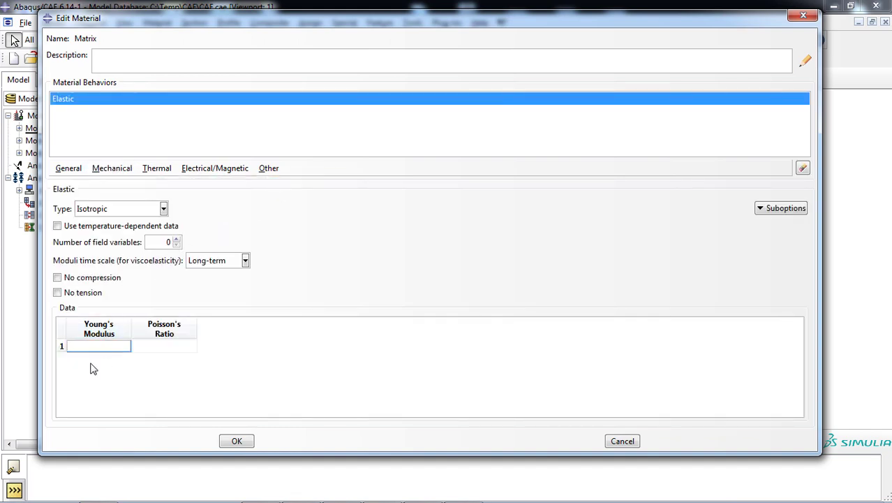
{"action": "type", "text": "0.3"}
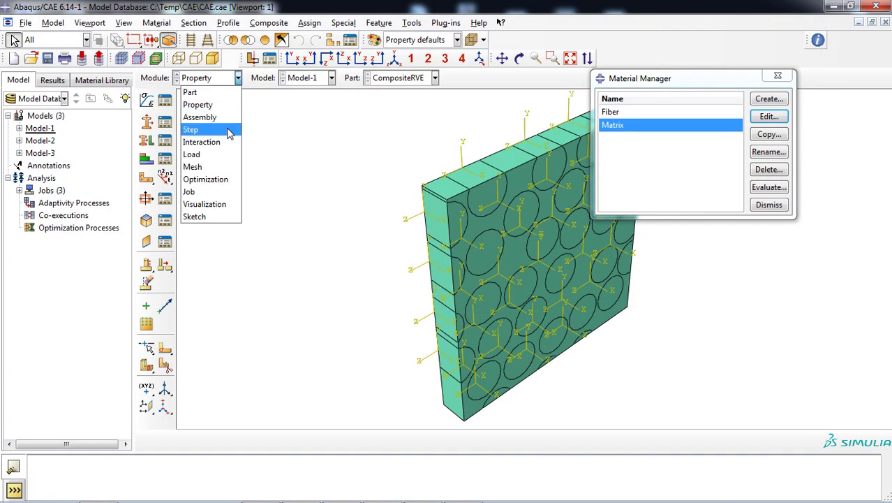
Confirm the Static, General Step-1 exists, then move to the Load module
{"action": "left_click", "coordinate": [190, 128]}
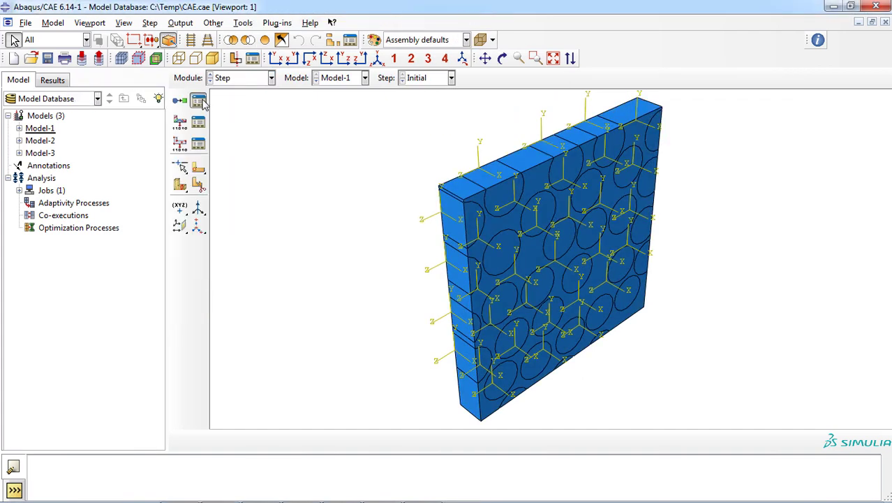
{"action": "left_click", "coordinate": [198, 100]}
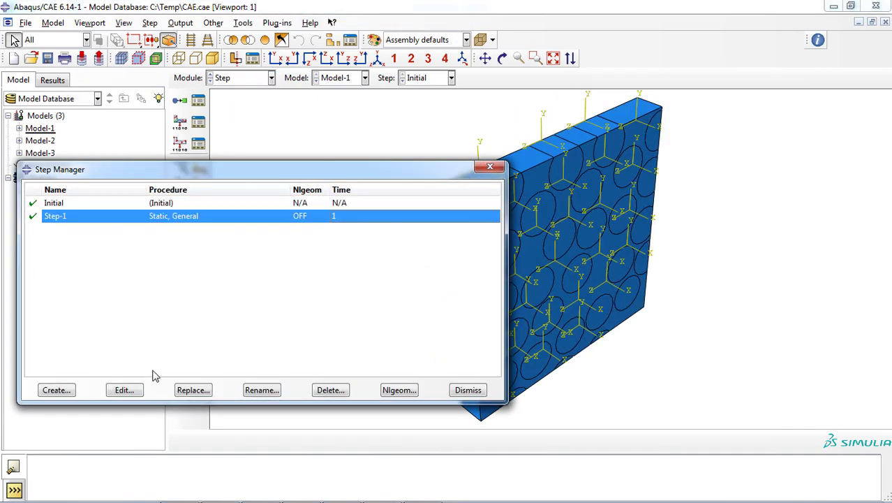
{"action": "left_click", "coordinate": [123, 390]}
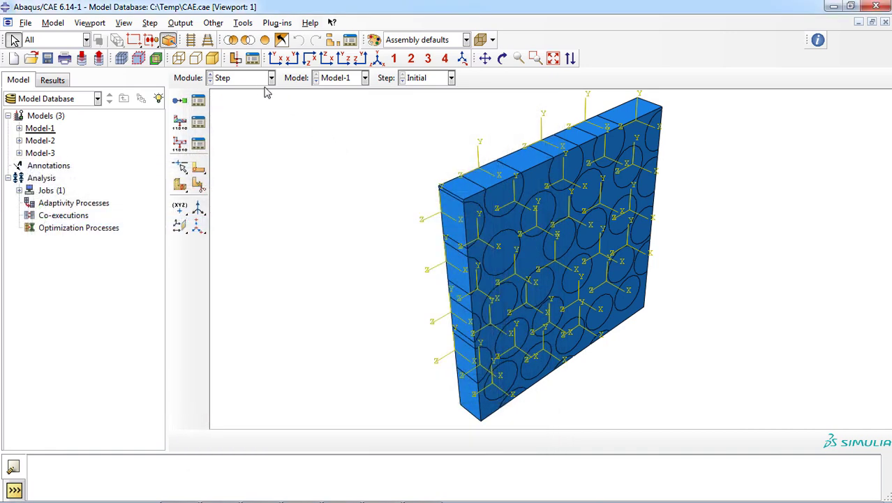
{"action": "left_click", "coordinate": [271, 79]}
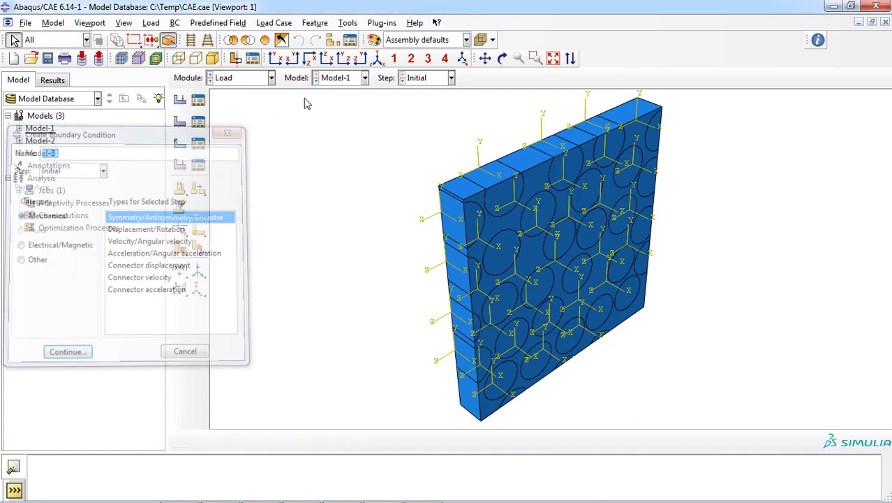
Launch EngSoft_PBC3D_V2 with No mesh, Hex-dominated, targeting instance CompositeRVE-1
{"action": "left_click", "coordinate": [357, 22]}
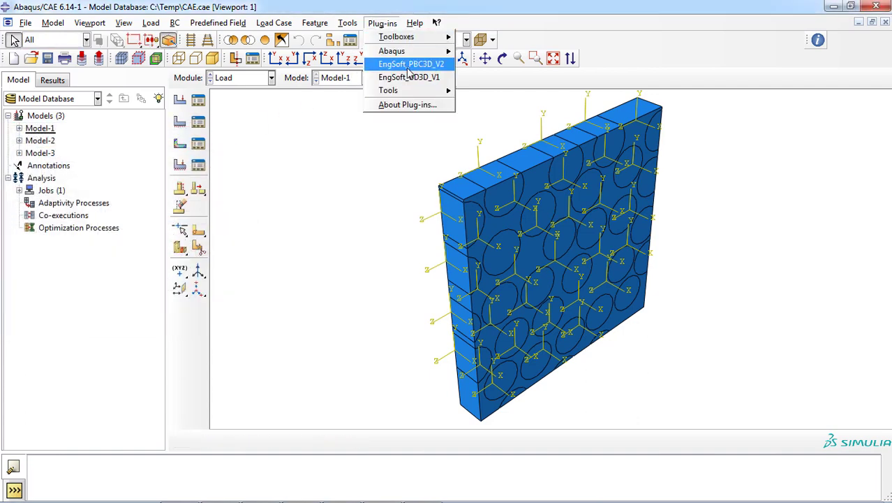
{"action": "left_click", "coordinate": [408, 64]}
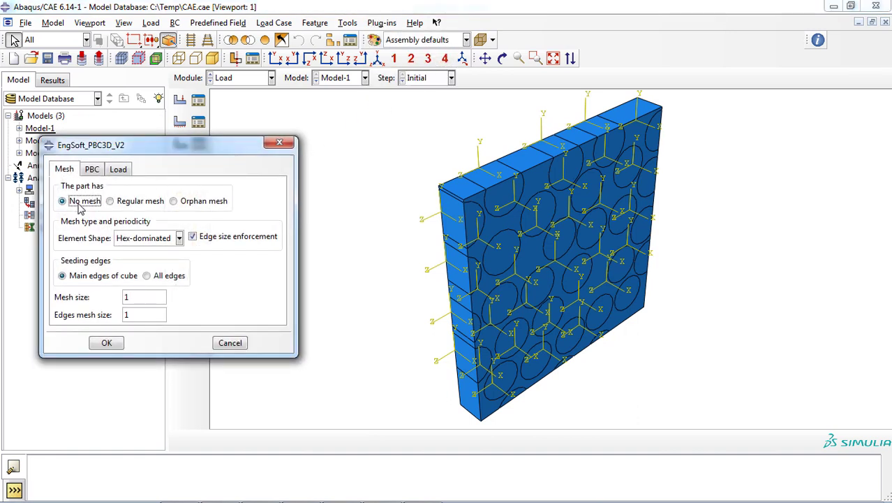
{"action": "mouse_move", "coordinate": [92, 211]}
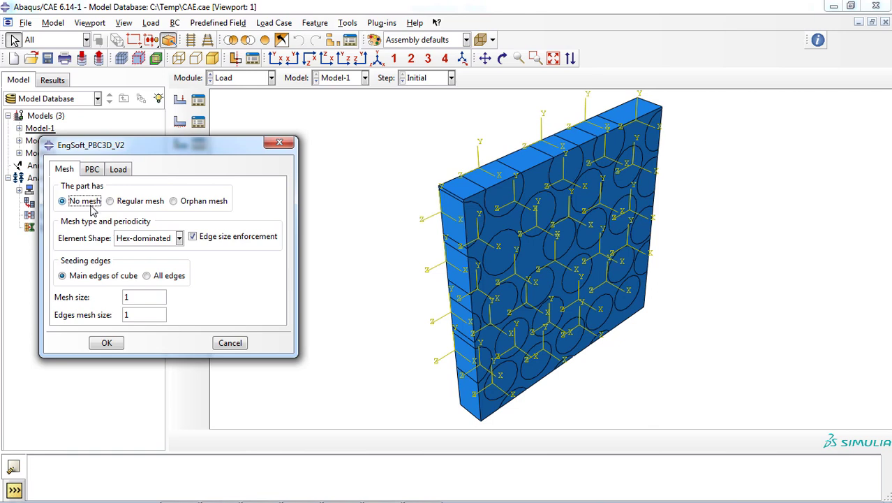
{"action": "left_click", "coordinate": [179, 237]}
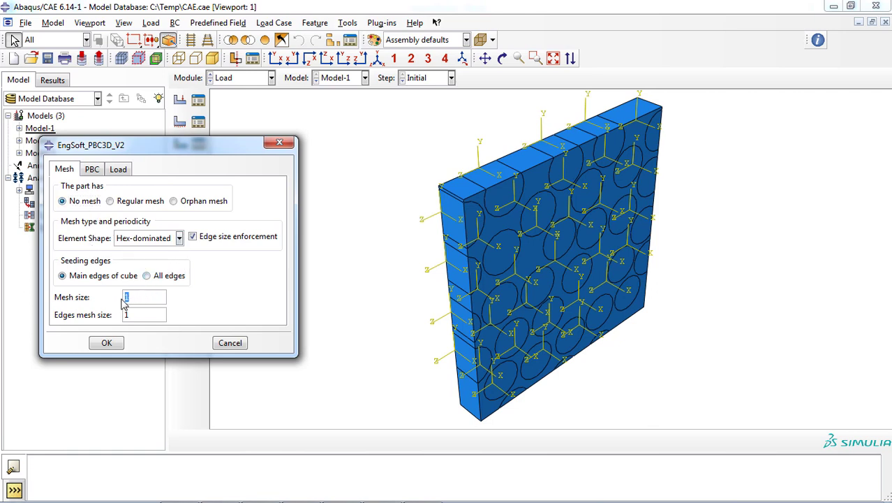
{"action": "left_click", "coordinate": [93, 169]}
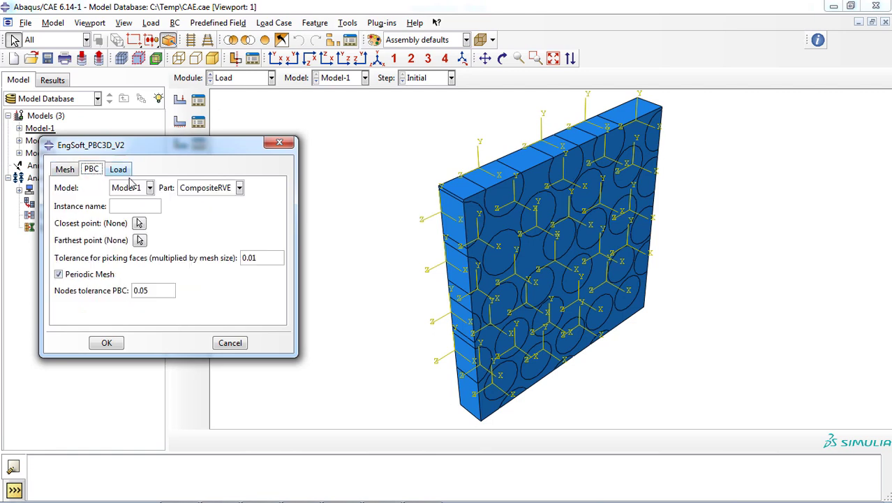
{"action": "type", "text": "C"}
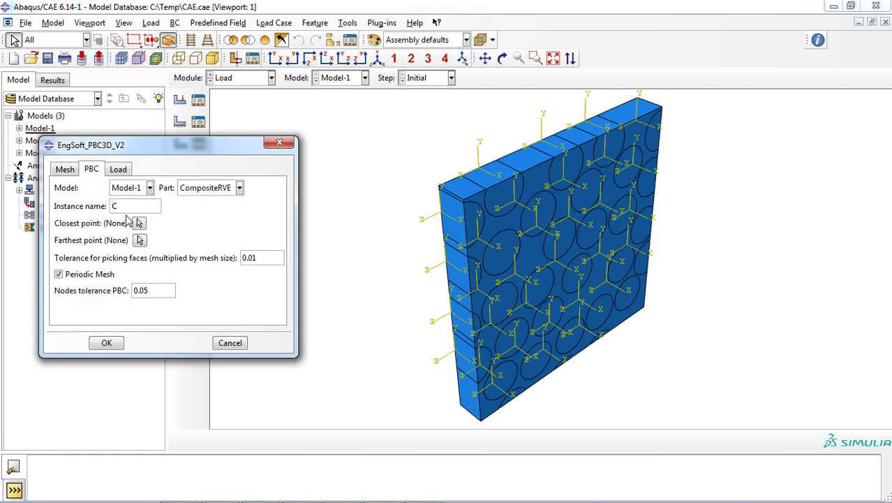
{"action": "type", "text": "ompositeRVE-1"}
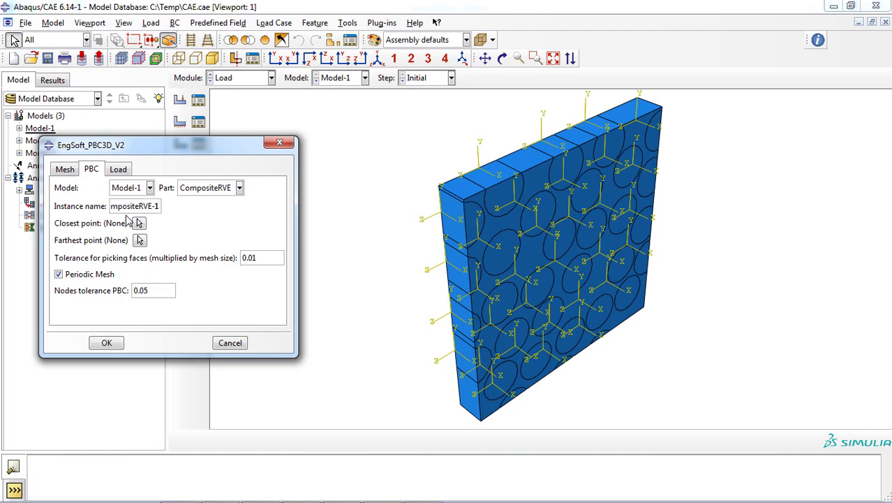
Pick the RVE's closest corner vertex for the periodic boundary setup
{"action": "left_click", "coordinate": [138, 223]}
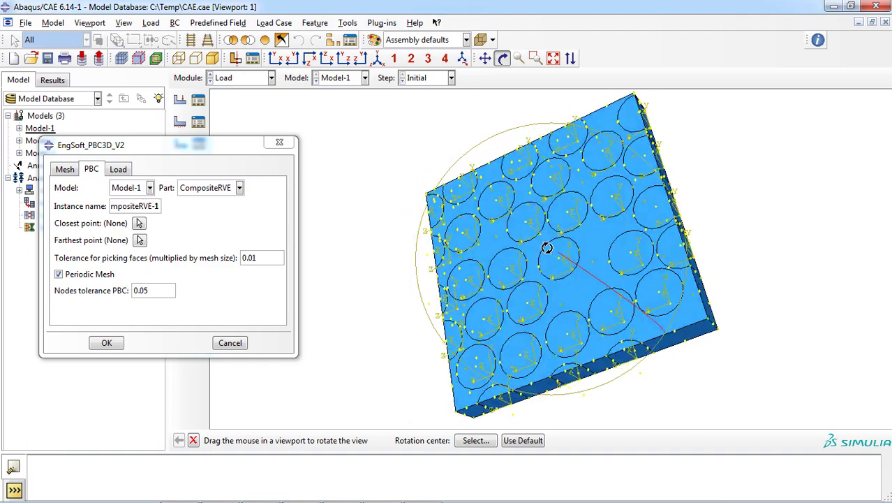
{"action": "left_click_drag", "start_coordinate": [547, 249], "coordinate": [692, 328]}
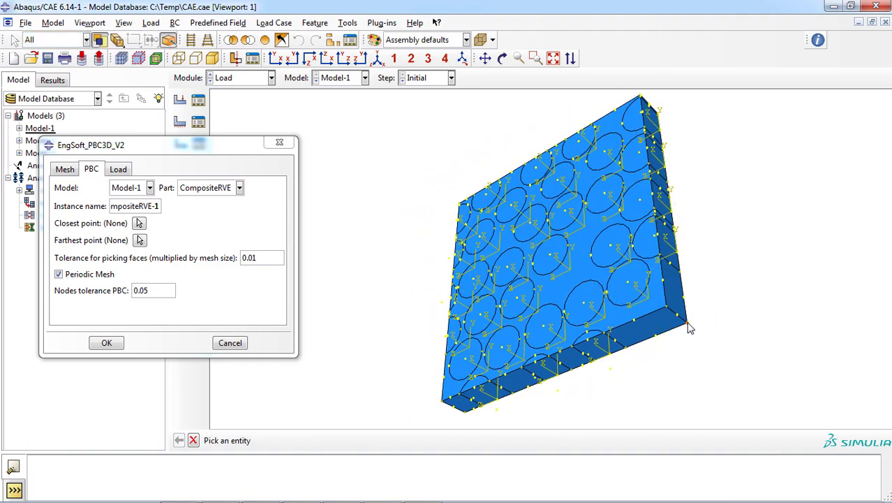
{"action": "left_click", "coordinate": [687, 329]}
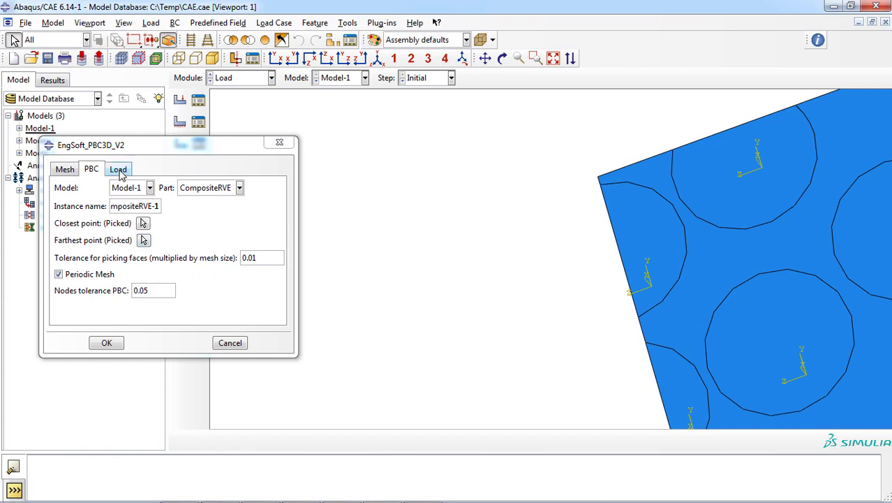
Apply Ytension with Y strain 0.01, other strains 0, meshing 10730 periodic elements
{"action": "left_click", "coordinate": [118, 169]}
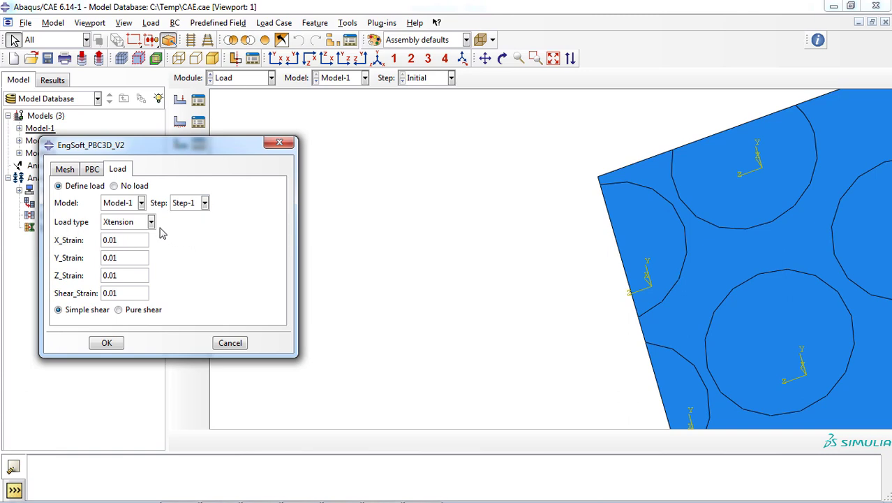
{"action": "left_click", "coordinate": [151, 221]}
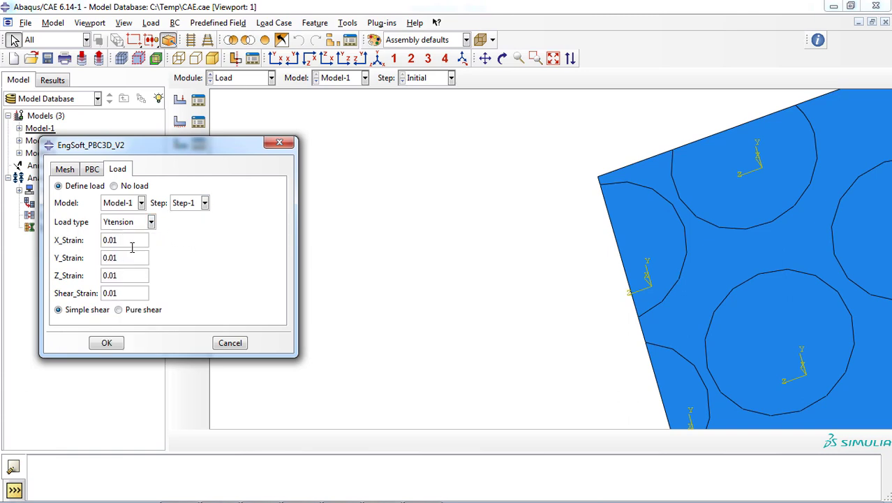
{"action": "type", "text": "0"}
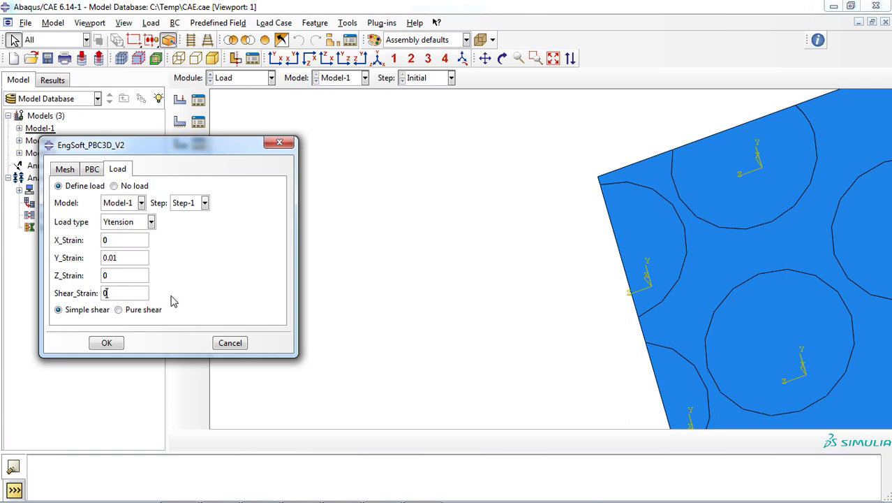
{"action": "left_click", "coordinate": [106, 342]}
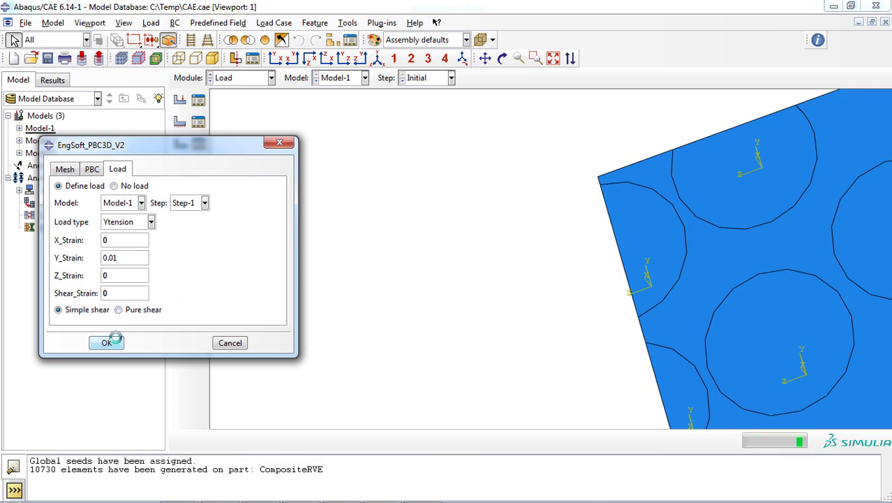
{"action": "left_click", "coordinate": [121, 344]}
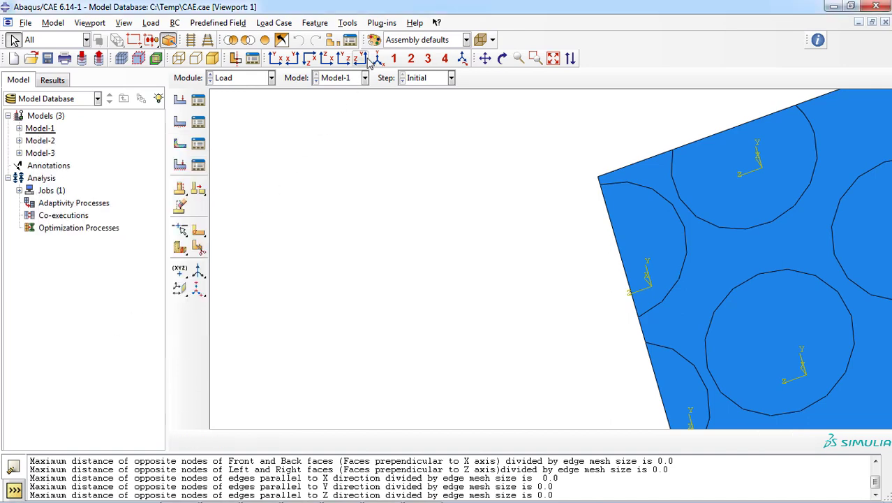
Review the generated periodic equation constraints in the Interaction Constraint Manager
{"action": "left_click", "coordinate": [272, 78]}
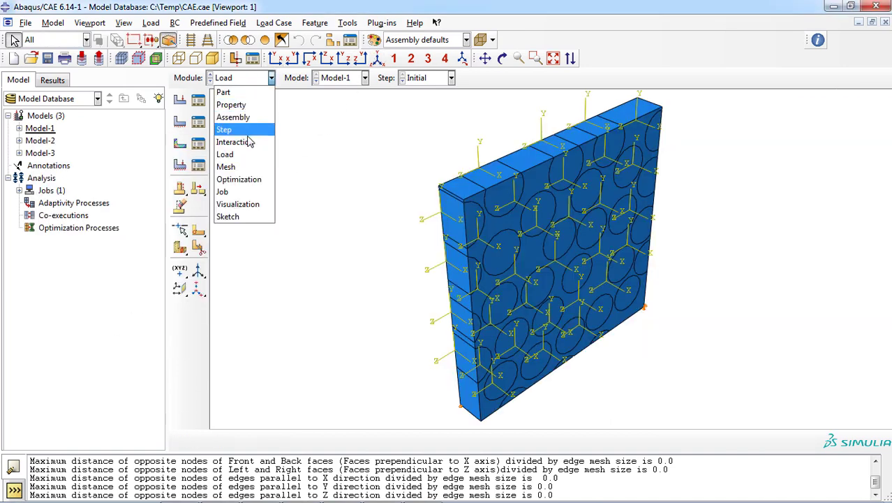
{"action": "left_click", "coordinate": [232, 142]}
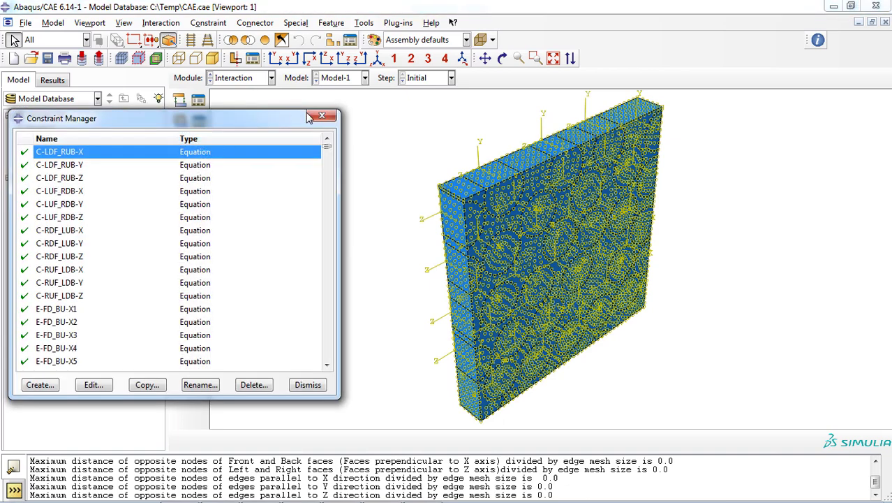
{"action": "left_click", "coordinate": [321, 115]}
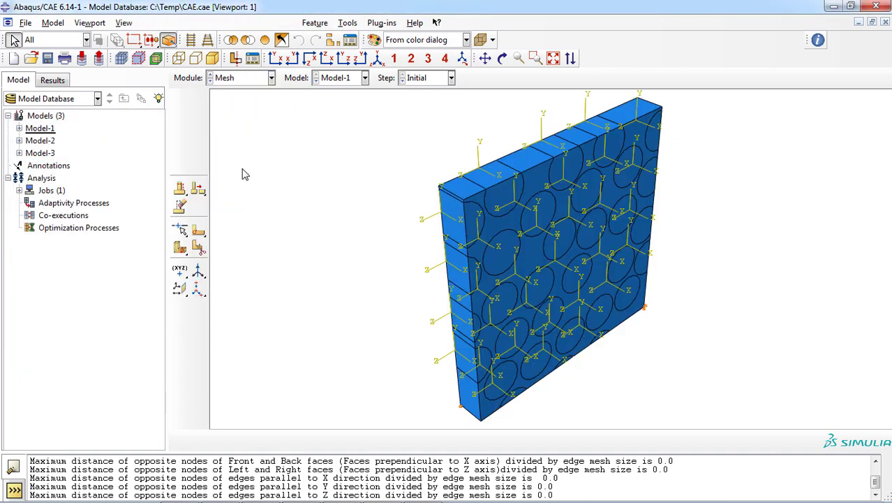
Move to the Job module and list the Embedded, Merge and Voxel jobs
{"action": "left_click", "coordinate": [270, 78]}
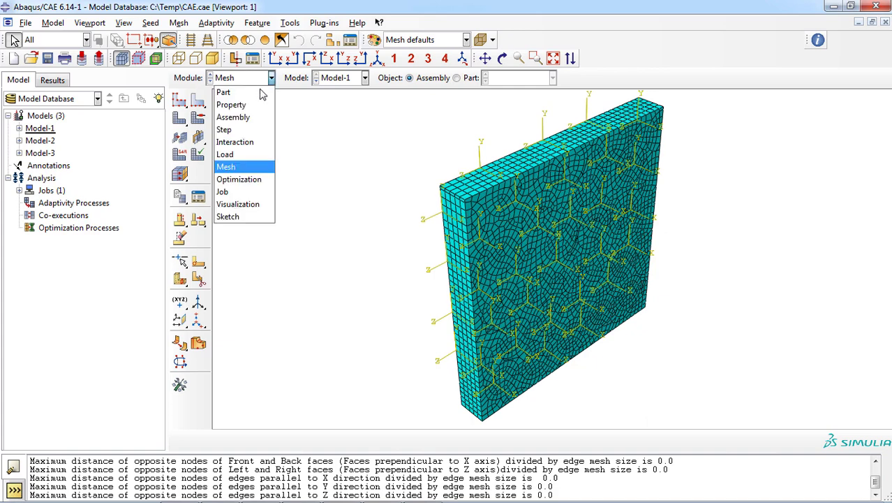
{"action": "left_click", "coordinate": [222, 192]}
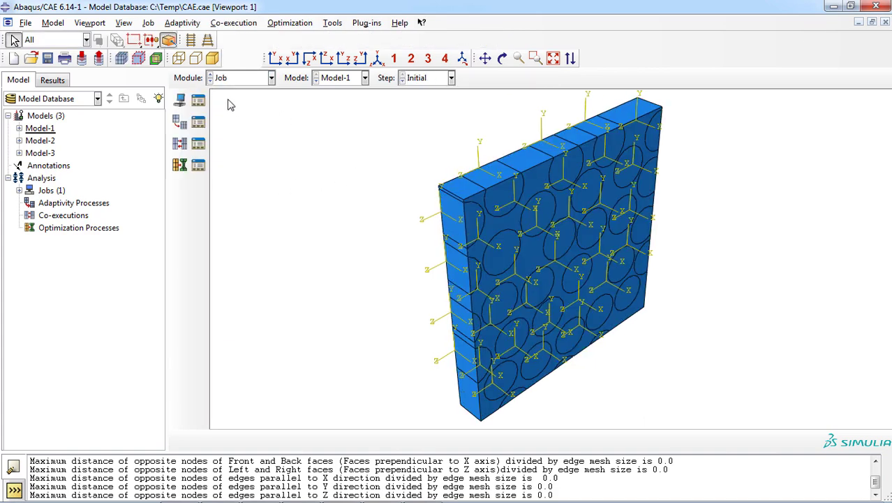
{"action": "left_click", "coordinate": [179, 100]}
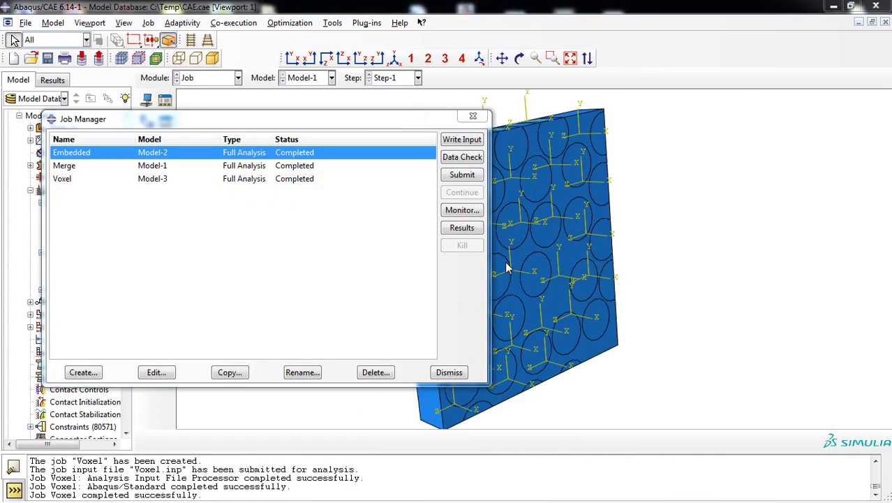
{"action": "mouse_move", "coordinate": [90, 165]}
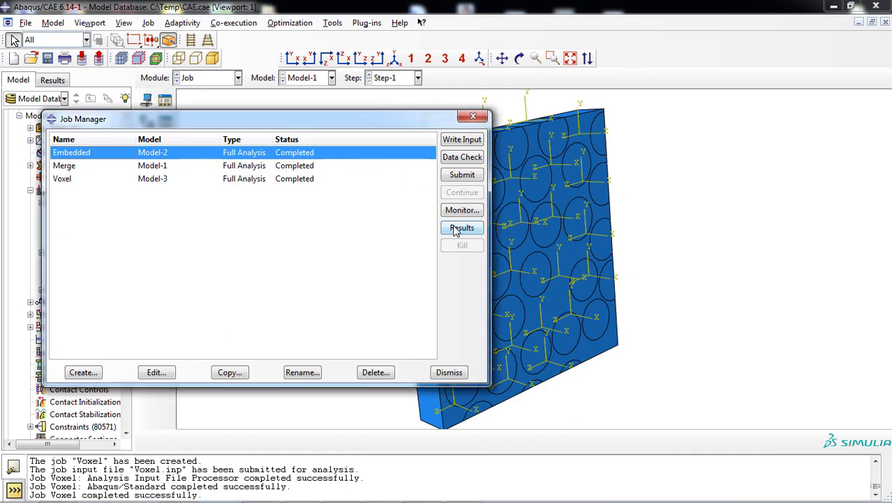
Show the Embedded job's Mises stress contour, peaking around 2040
{"action": "left_click", "coordinate": [461, 228]}
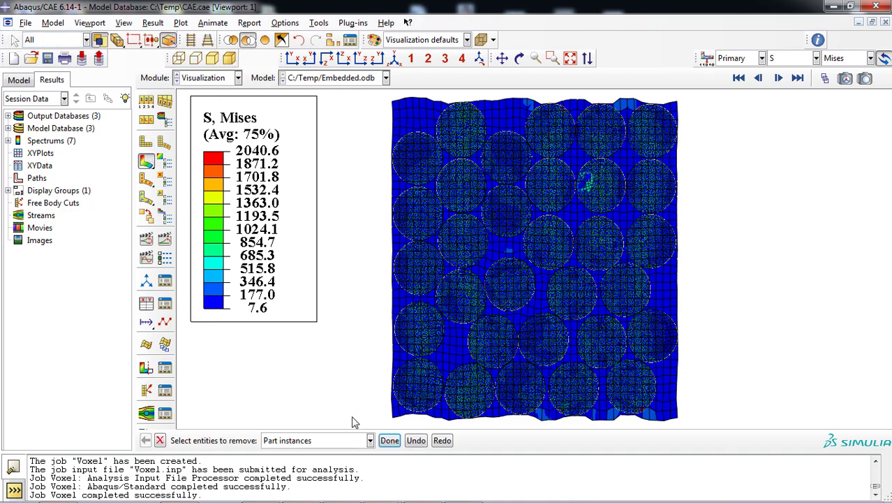
Hide the matrix to show fibers, then view Merge.odb (peak ~273) and Voxel.odb (peak ~1402) results
{"action": "left_click", "coordinate": [388, 440]}
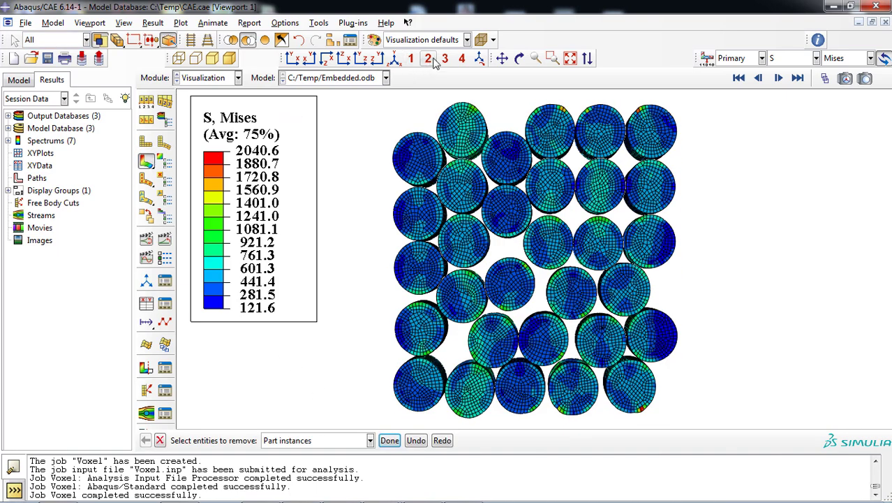
{"action": "left_click", "coordinate": [382, 78]}
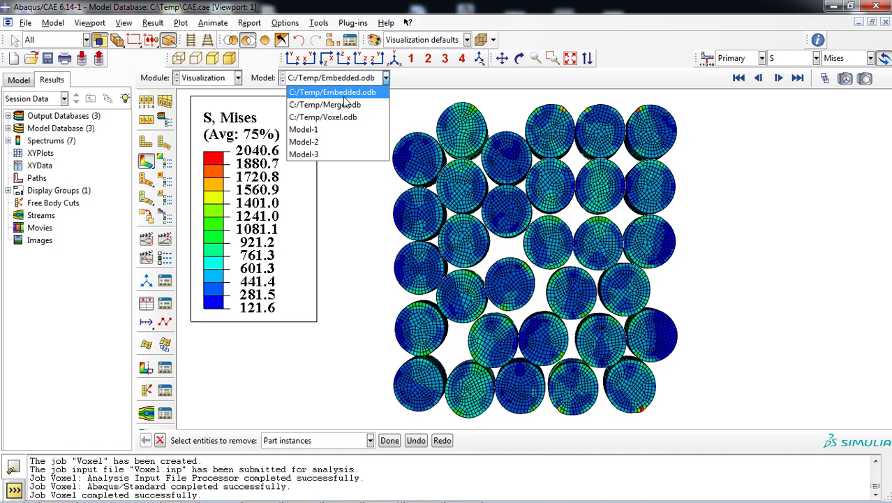
{"action": "left_click", "coordinate": [324, 105]}
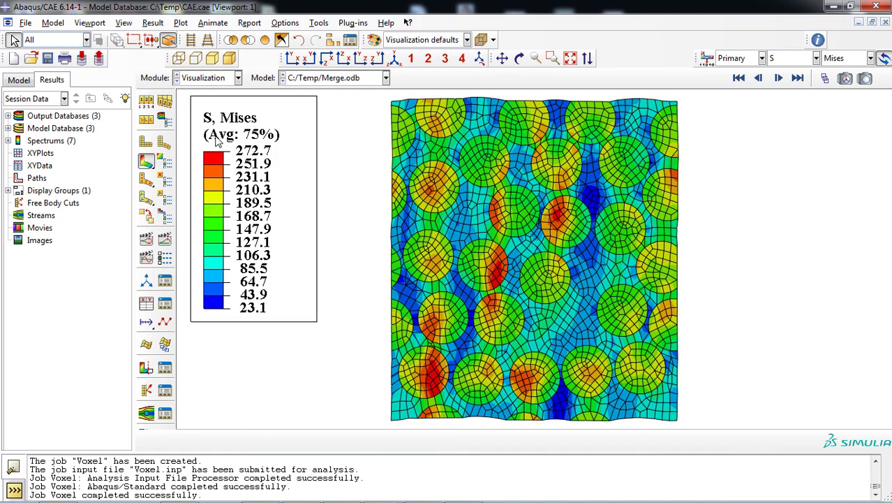
{"action": "left_click", "coordinate": [385, 78]}
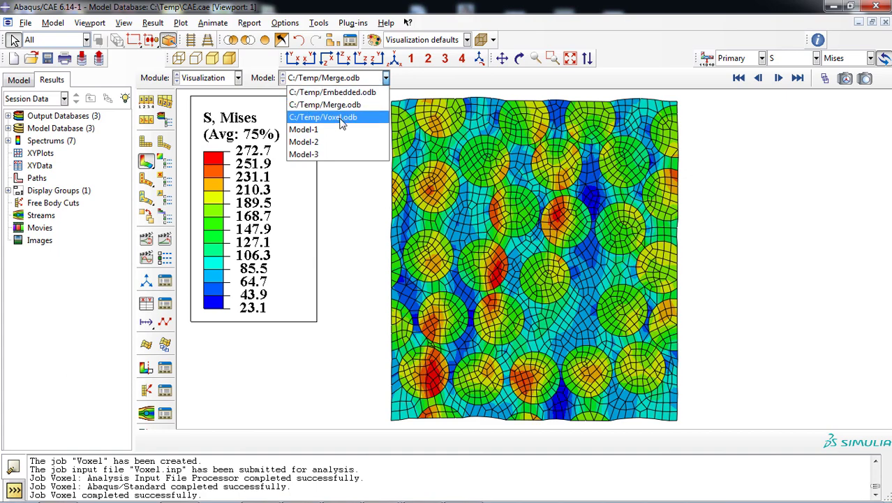
{"action": "left_click", "coordinate": [322, 117]}
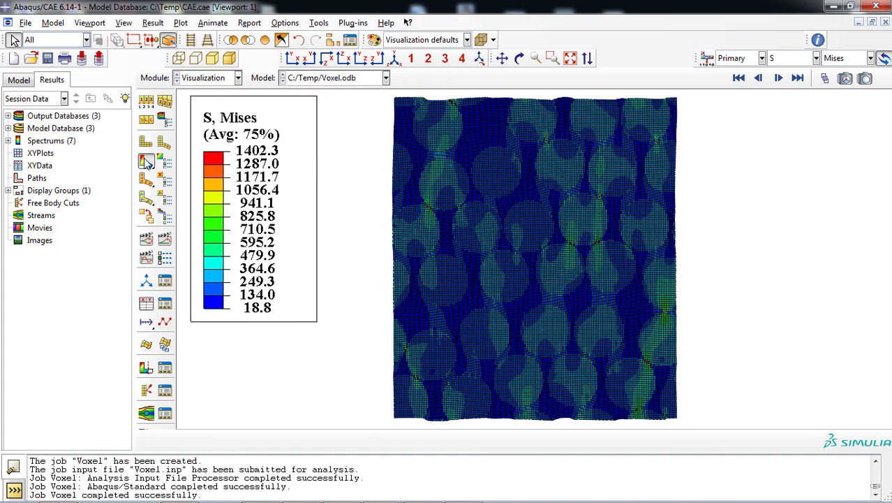